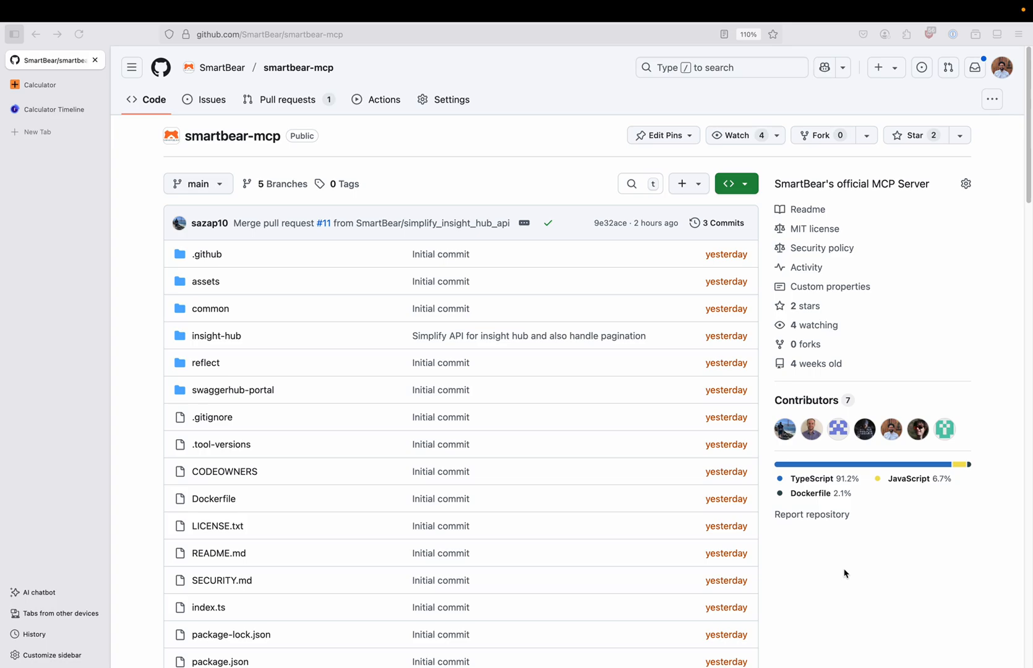
{"action": "mouse_move", "coordinate": [840, 564]}
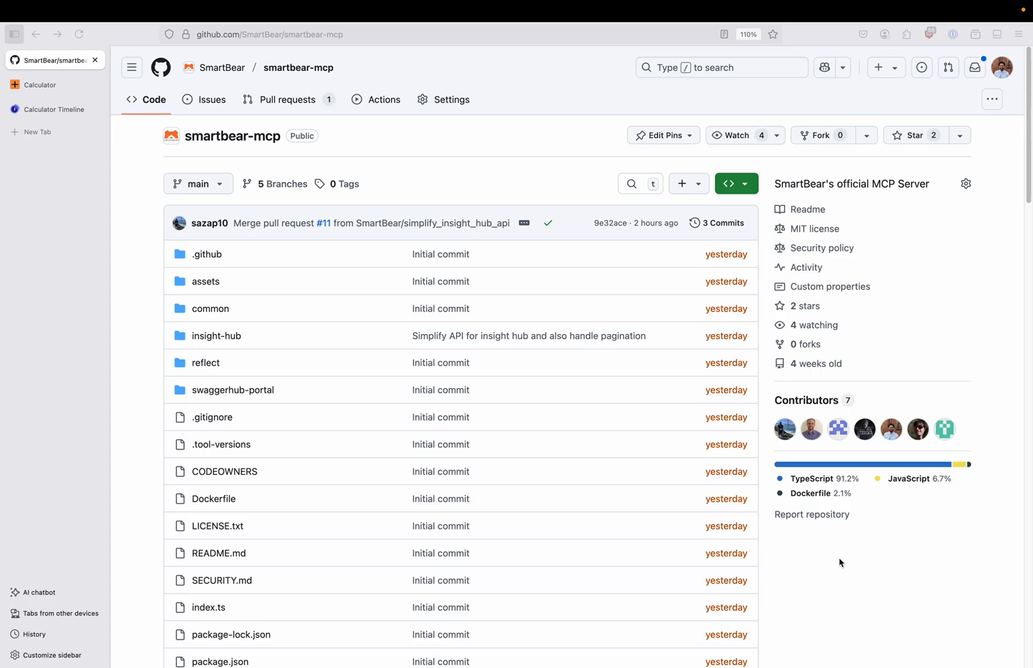
{"action": "mouse_move", "coordinate": [830, 562]}
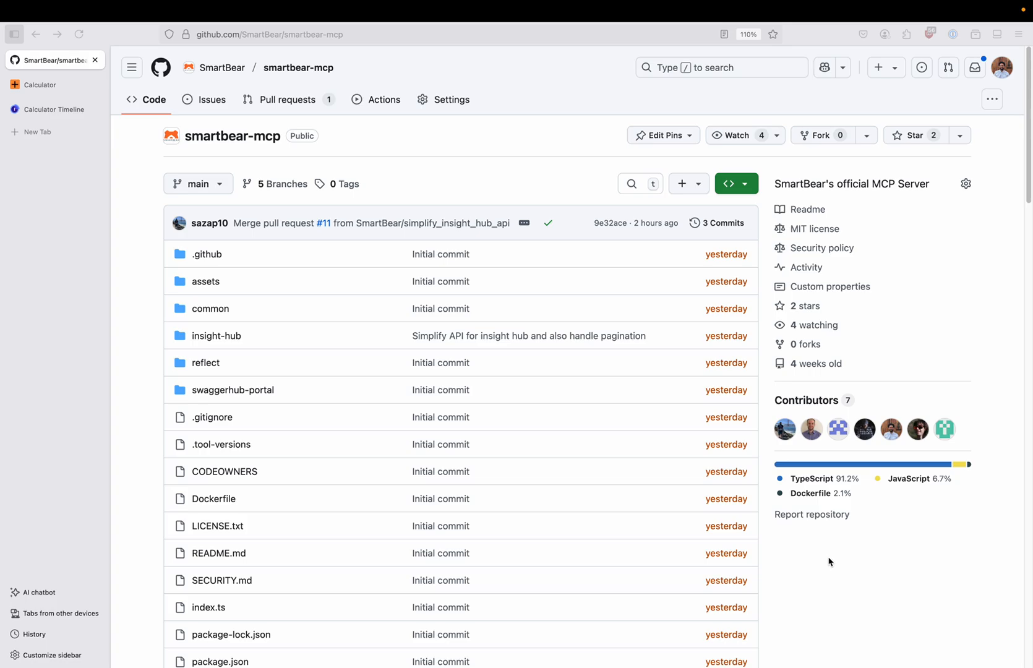
{"action": "mouse_move", "coordinate": [821, 556]}
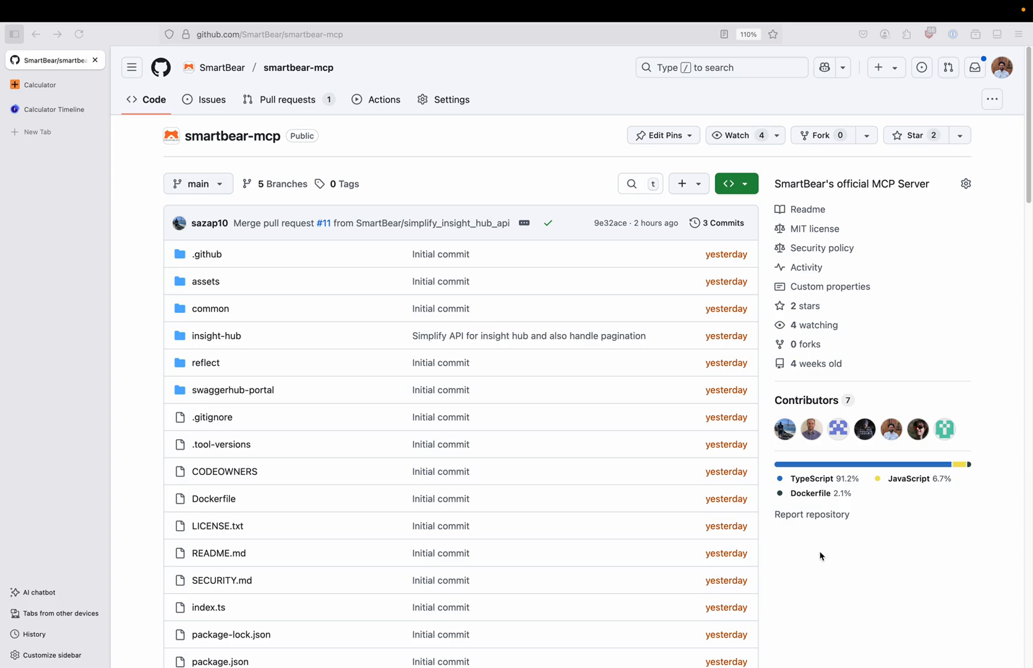
{"action": "mouse_move", "coordinate": [865, 575]}
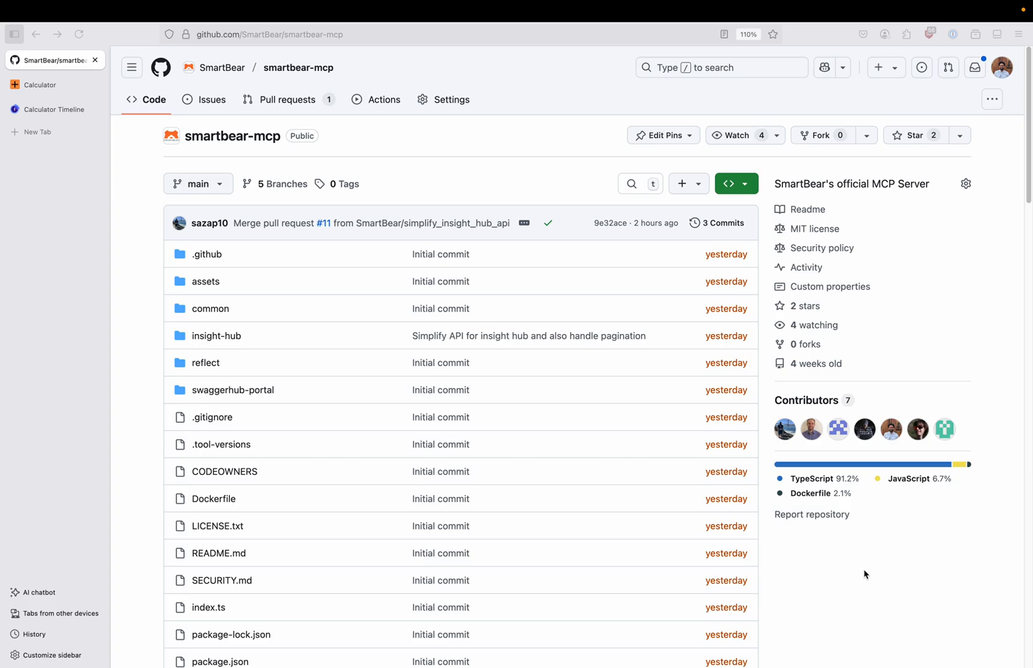
{"action": "mouse_move", "coordinate": [848, 556]}
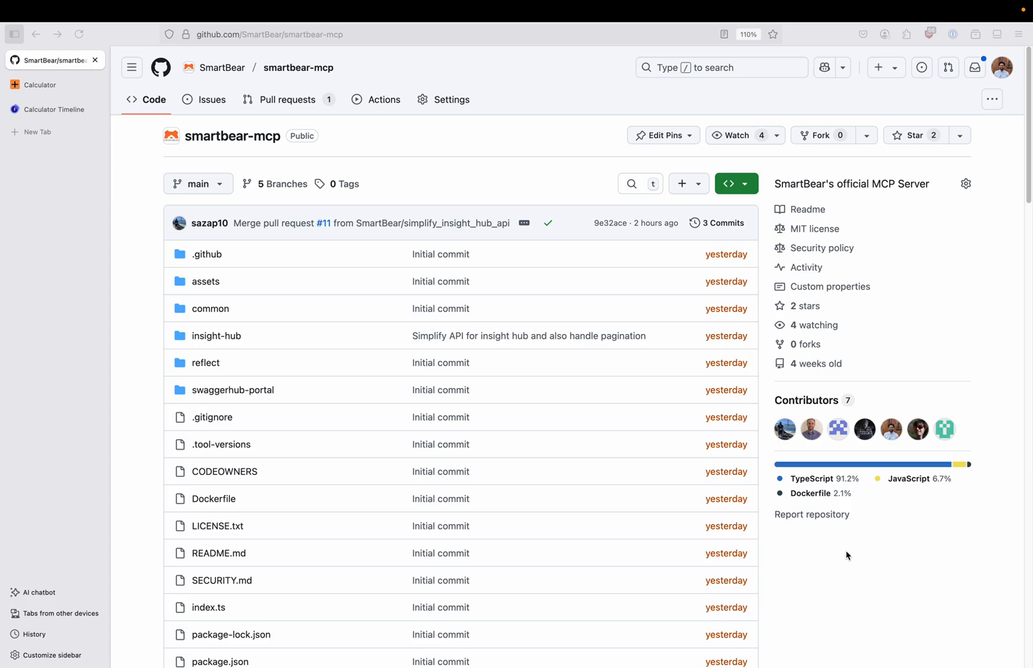
{"action": "mouse_move", "coordinate": [90, 272]}
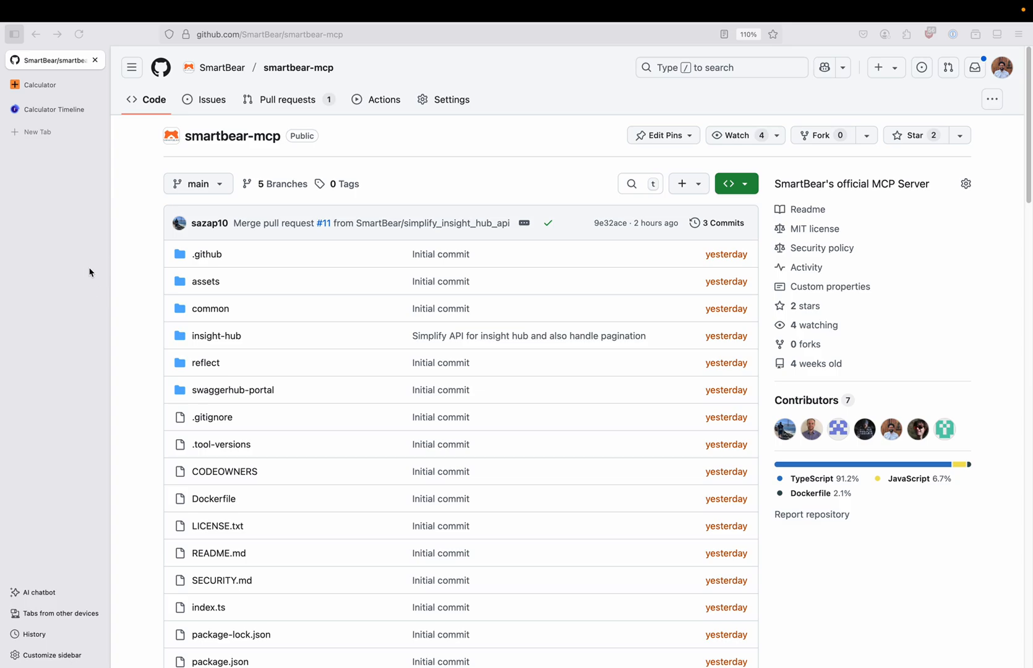
Check the running calculator app and review index.js, where Bugsnag's ErrorBoundary wraps App
{"action": "left_click", "coordinate": [47, 84]}
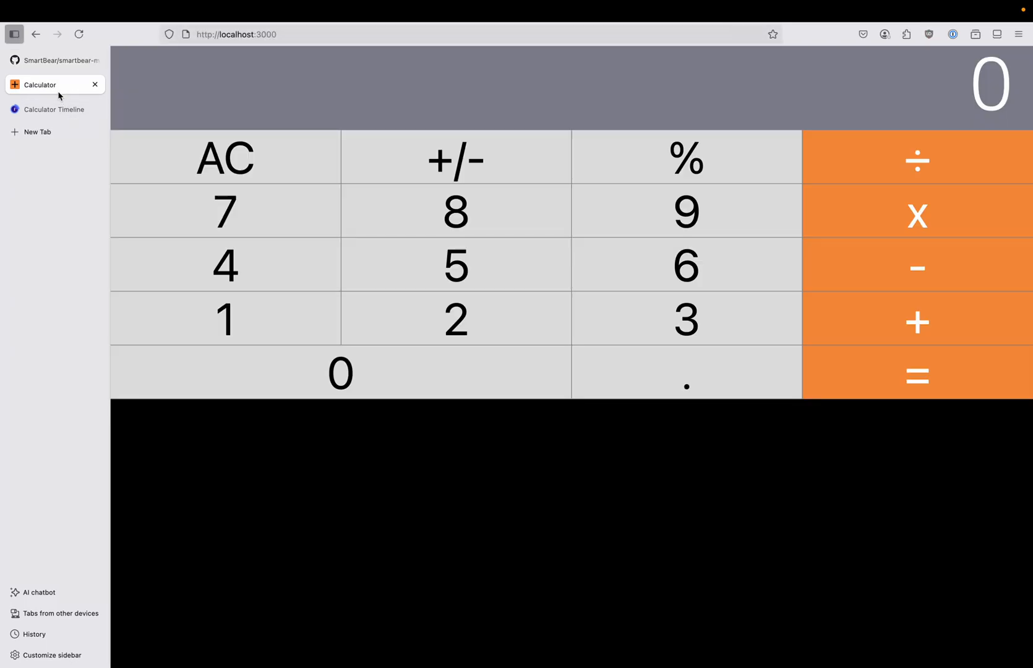
{"action": "mouse_move", "coordinate": [408, 405]}
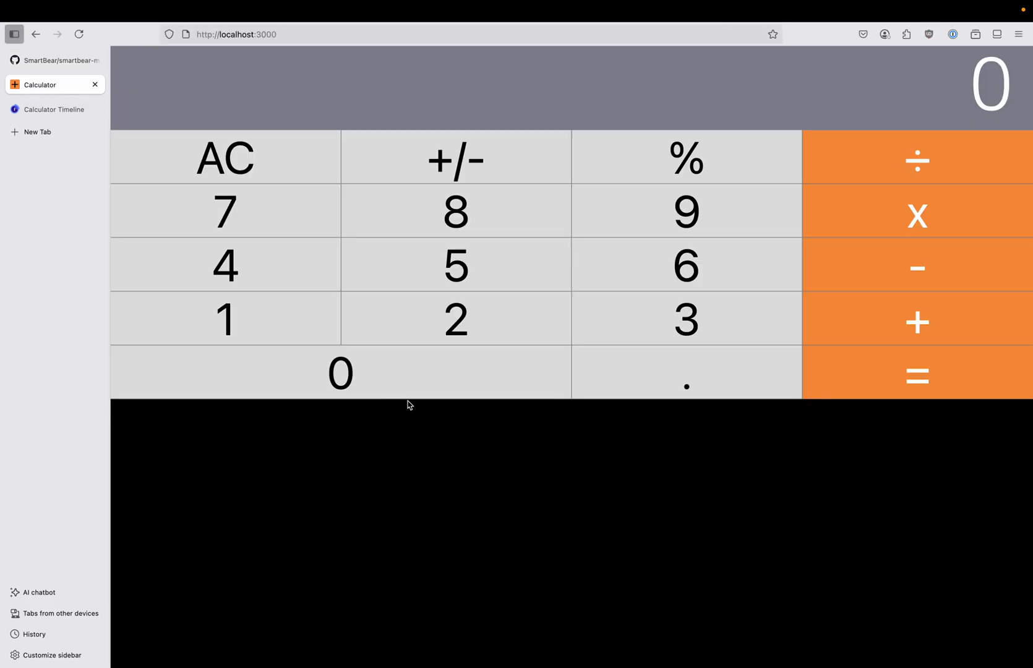
{"action": "mouse_move", "coordinate": [410, 416]}
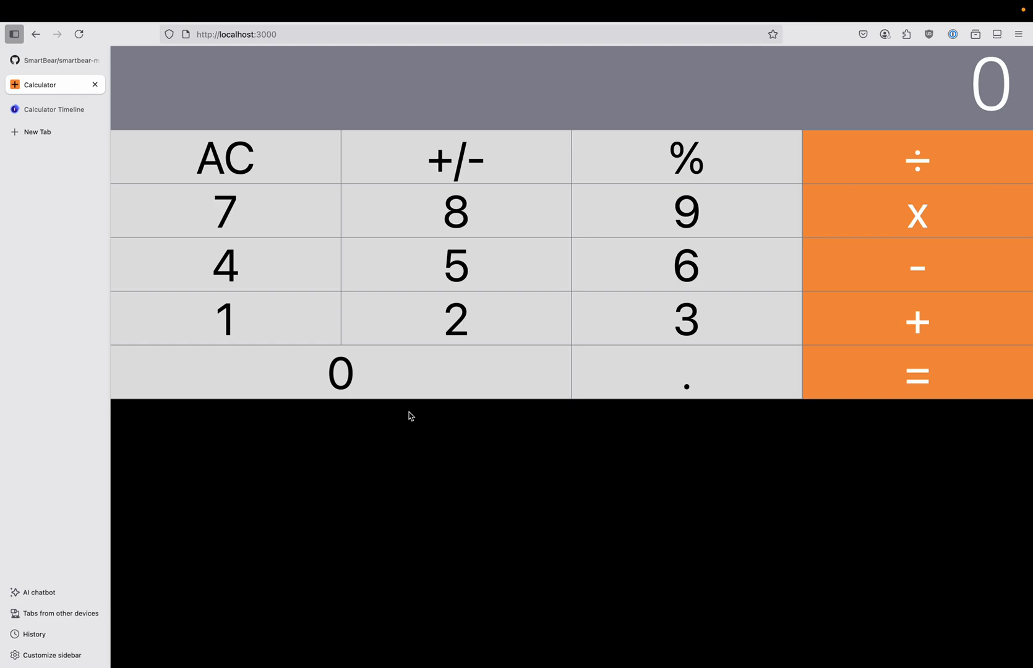
{"action": "mouse_move", "coordinate": [418, 444]}
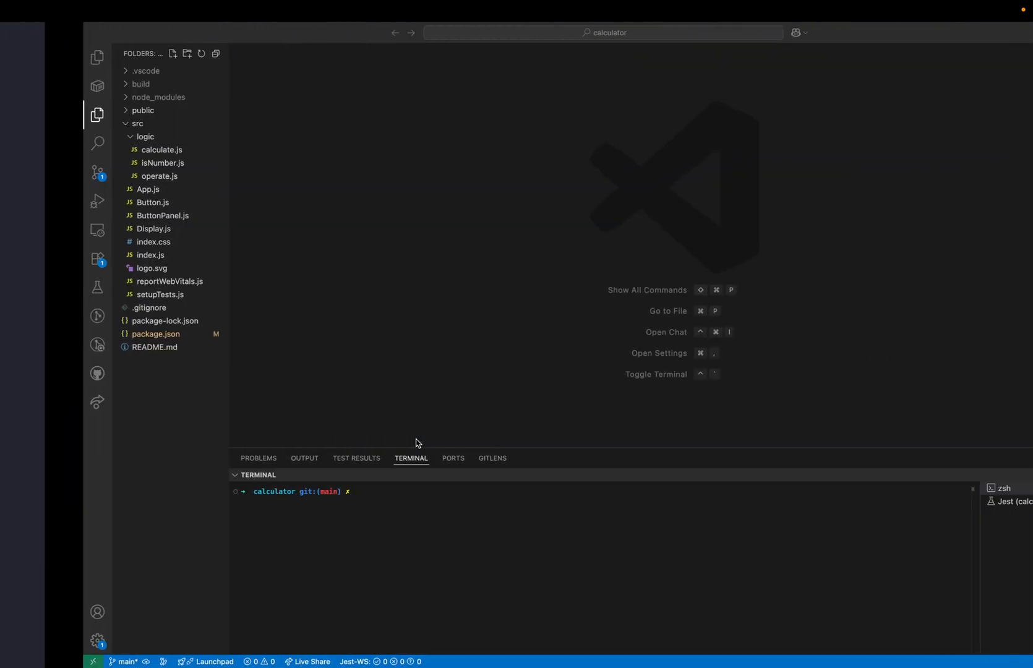
{"action": "left_click", "coordinate": [151, 255]}
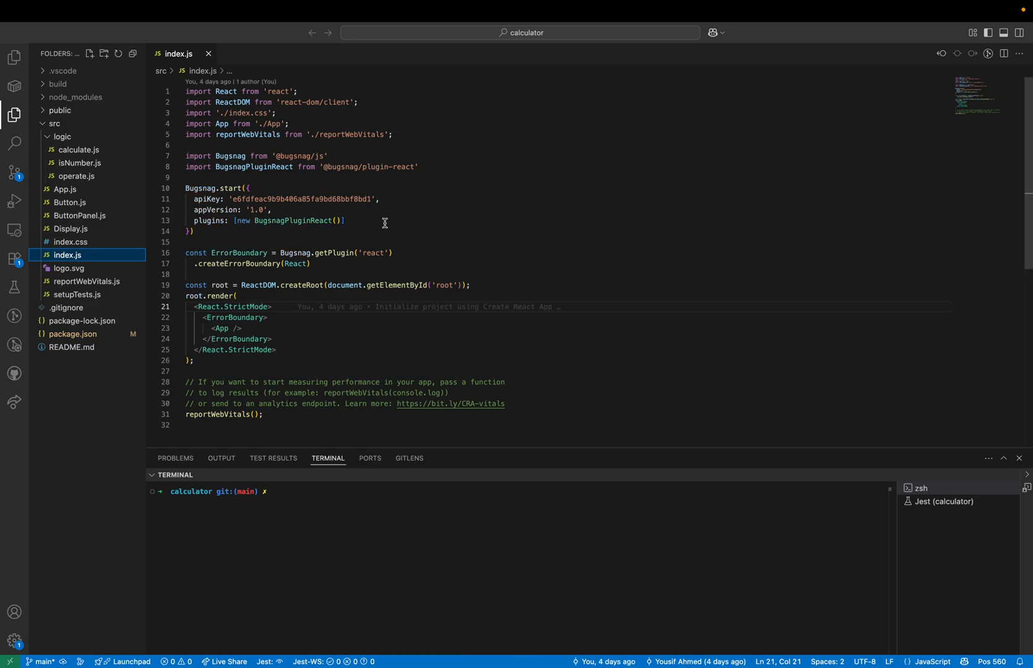
{"action": "mouse_move", "coordinate": [629, 260]}
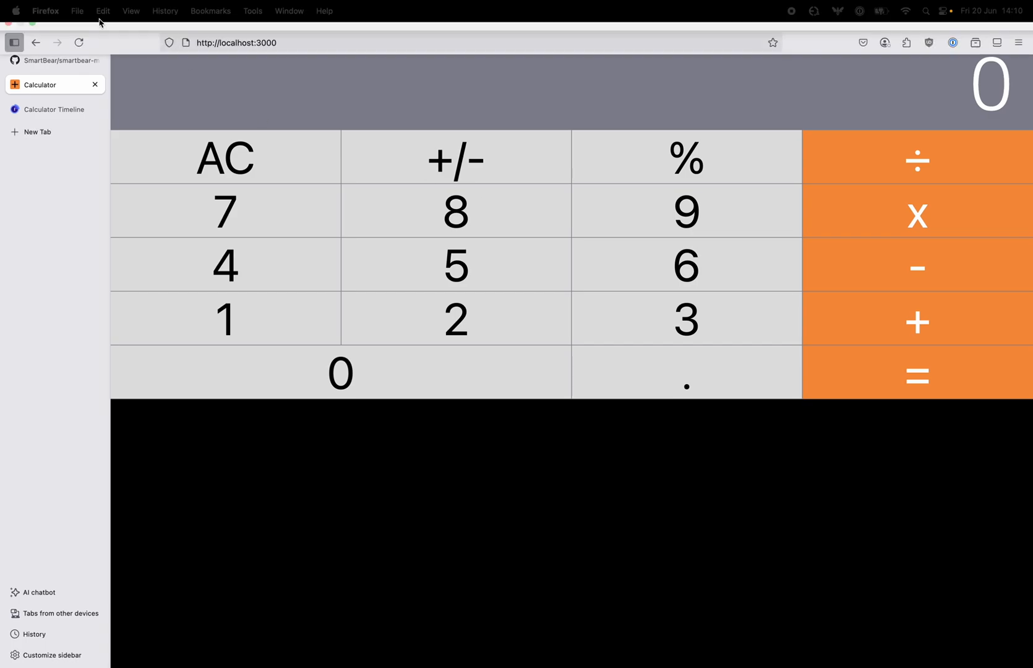
Expand the newest '[big.js] Division by zero' event to view its operate.js stacktrace
{"action": "left_click", "coordinate": [54, 110]}
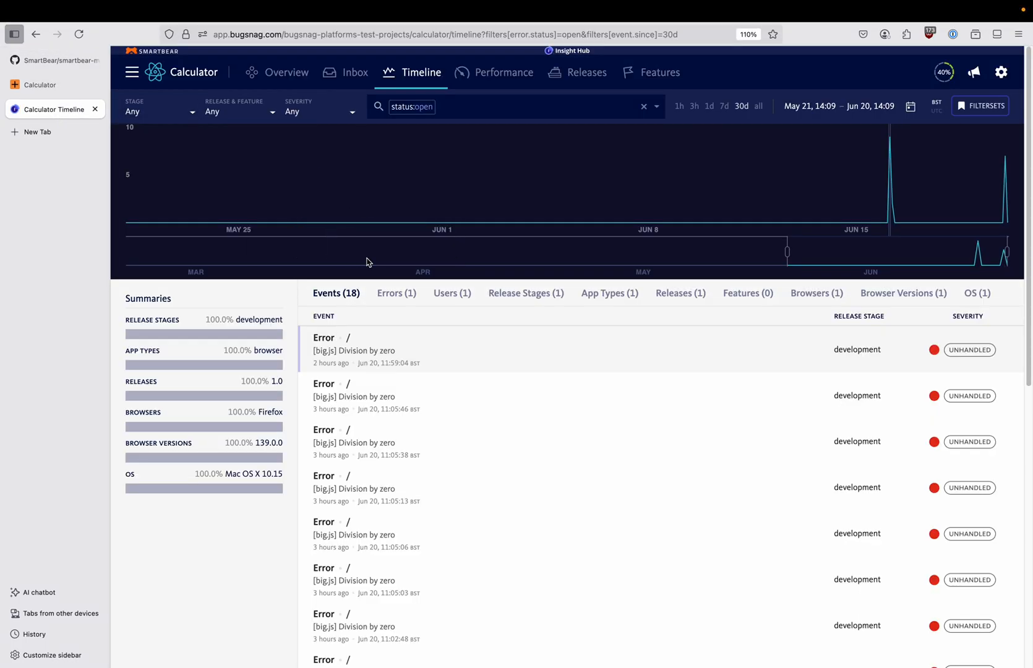
{"action": "mouse_move", "coordinate": [530, 350]}
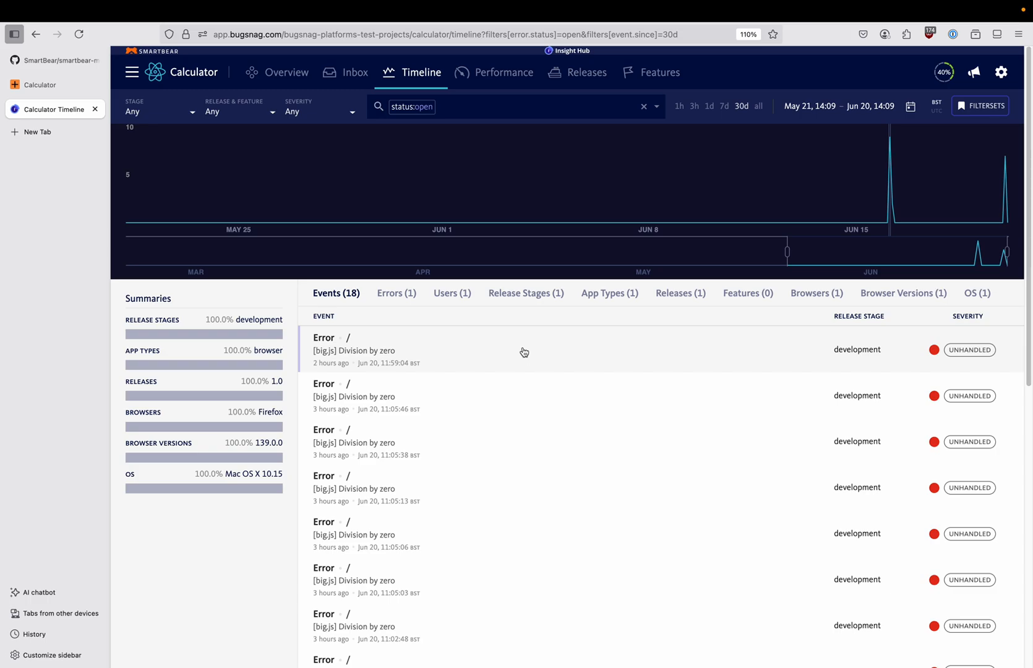
{"action": "left_click", "coordinate": [354, 351]}
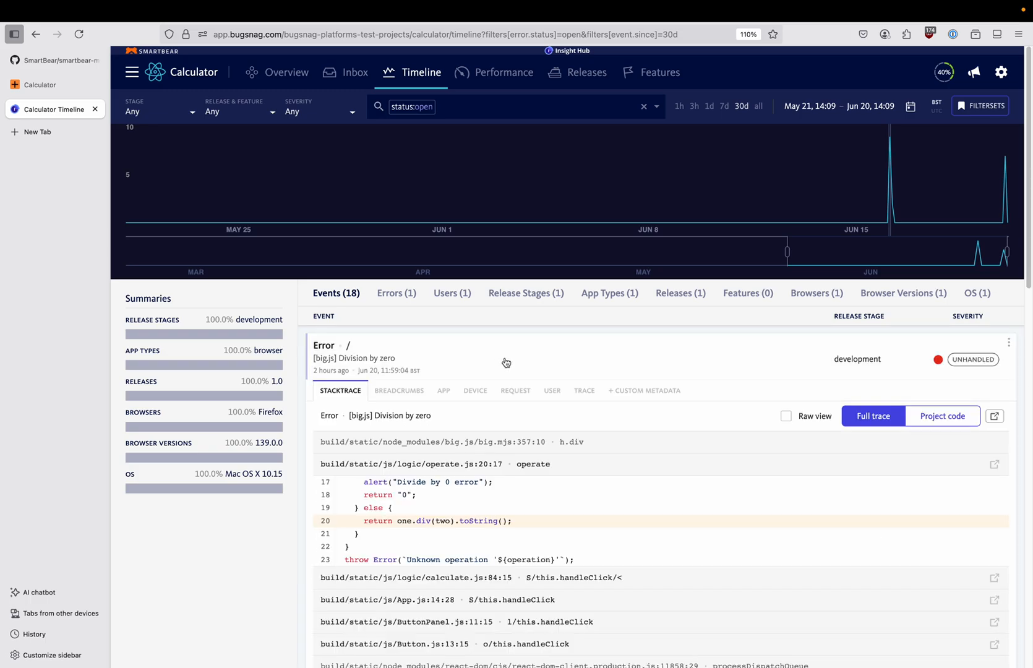
{"action": "scroll", "scroll_direction": "down", "scroll_amount": 3}
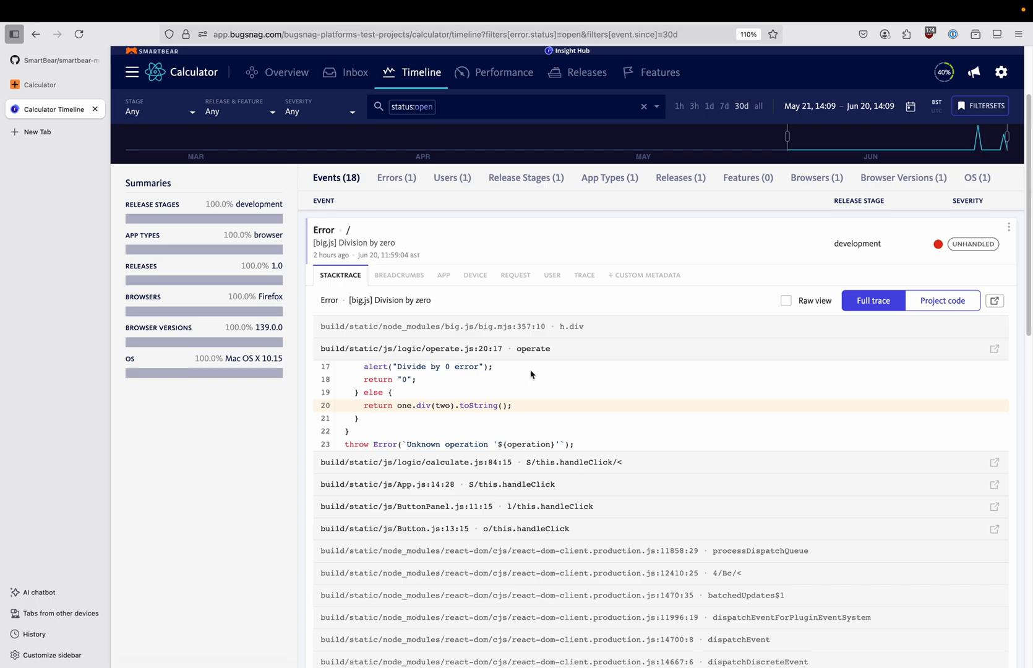
{"action": "mouse_move", "coordinate": [547, 266]}
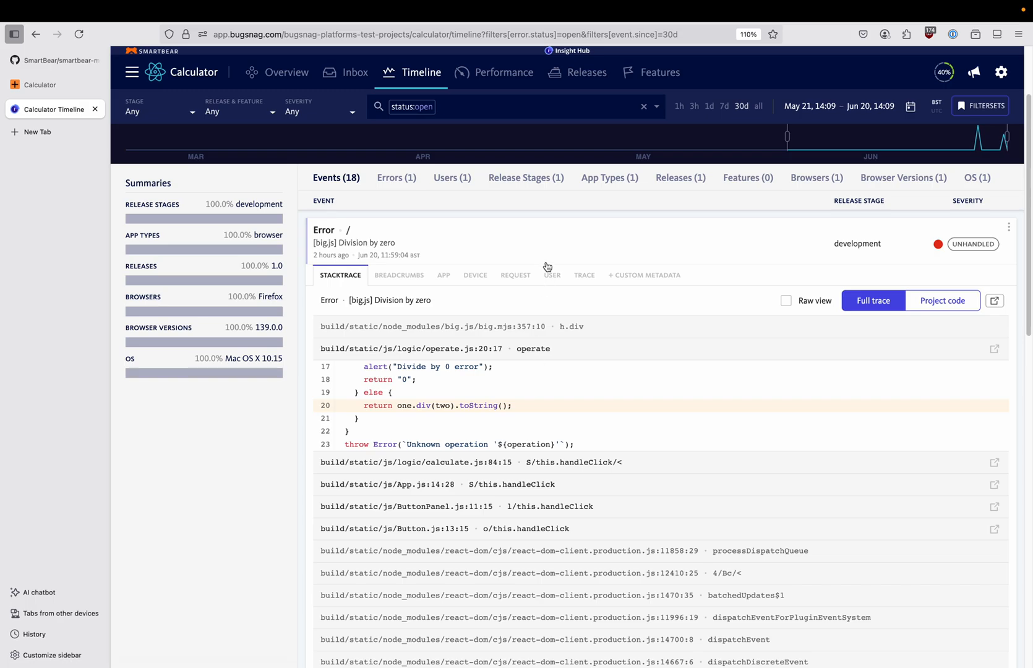
{"action": "mouse_move", "coordinate": [548, 245]}
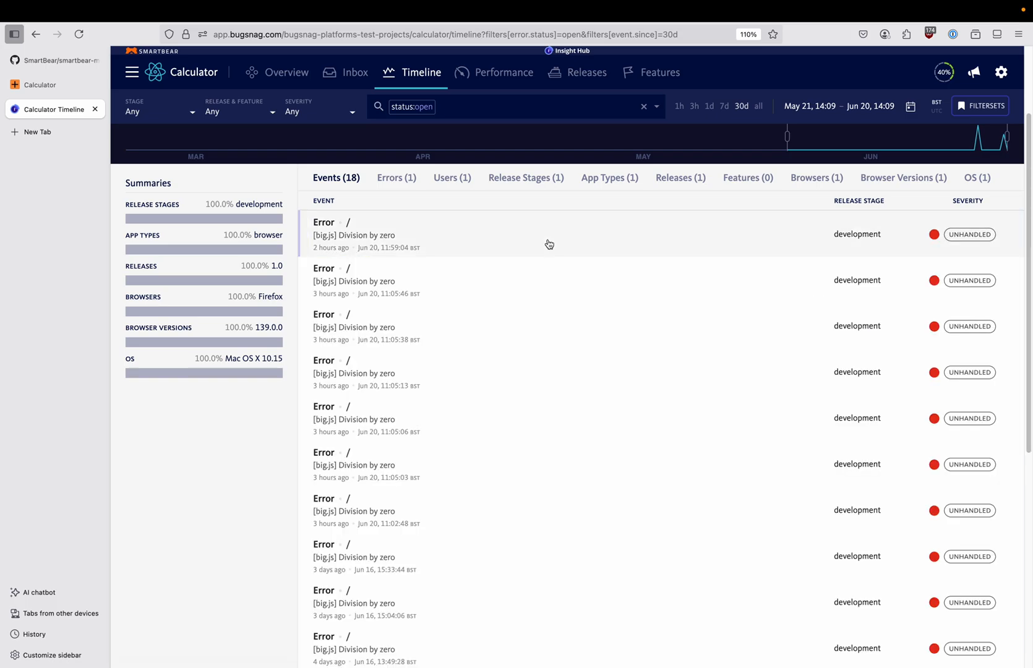
{"action": "mouse_move", "coordinate": [554, 242]}
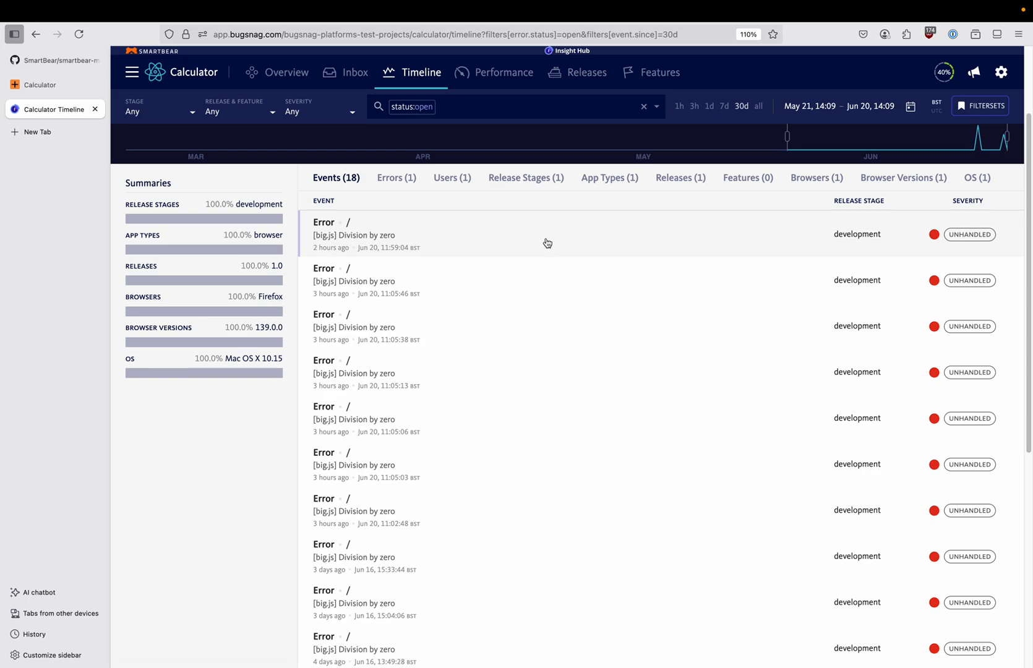
{"action": "mouse_move", "coordinate": [49, 60]}
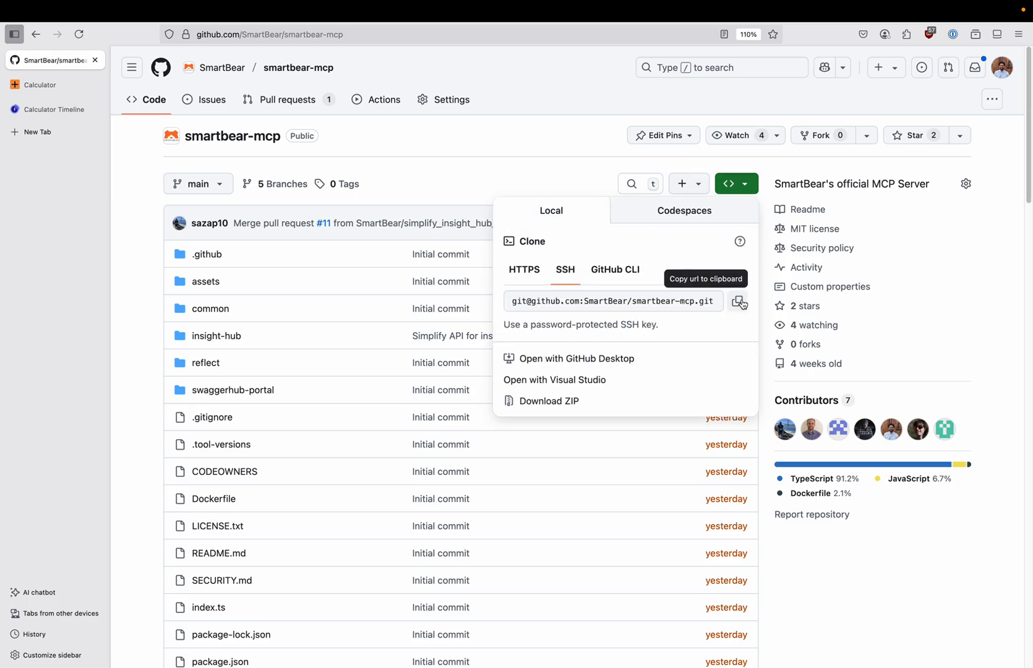
Copy the smartbear-mcp repository's SSH clone URL and clone it locally
{"action": "left_click", "coordinate": [739, 302]}
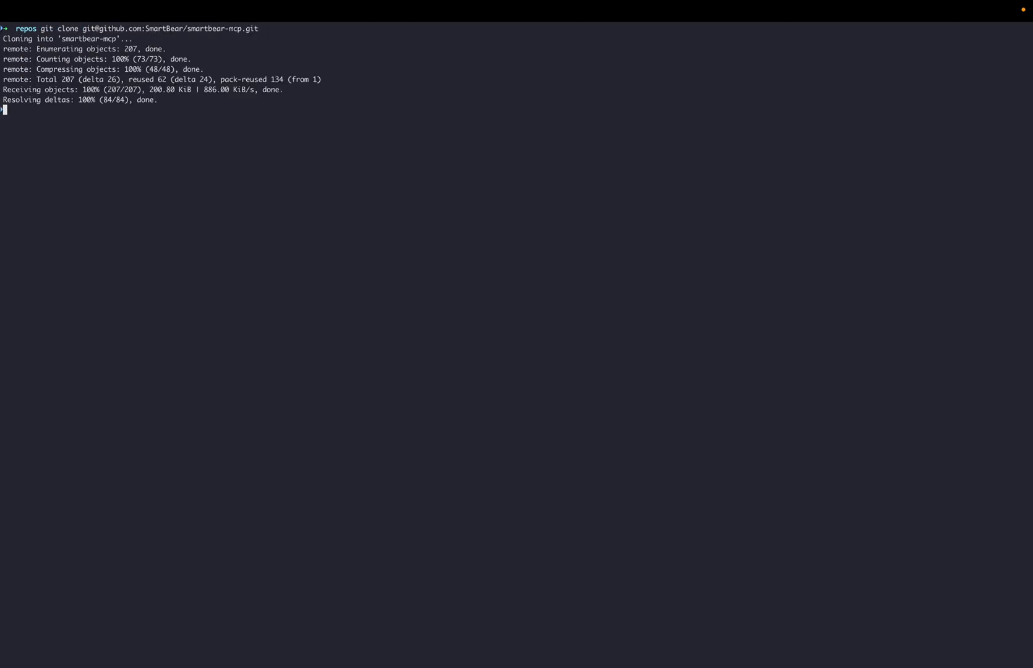
Enter smartbear-mcp and run npm install, building with 0 vulnerabilities
{"action": "type", "text": "cd smartbear-mcp/"}
{"action": "type", "text": "npm install"}
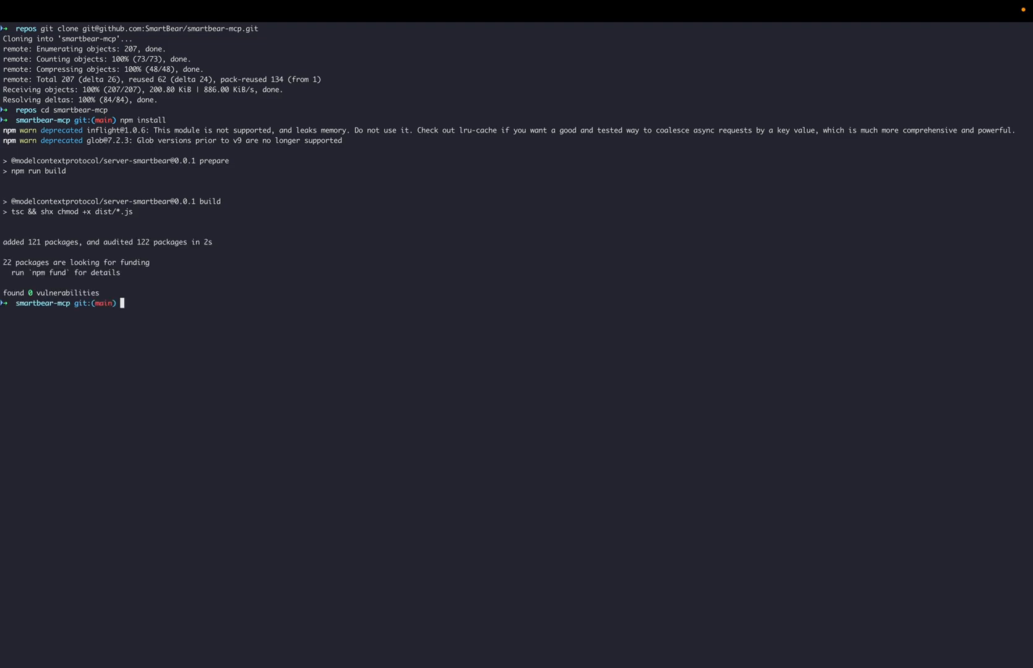
{"action": "mouse_move", "coordinate": [89, 169]}
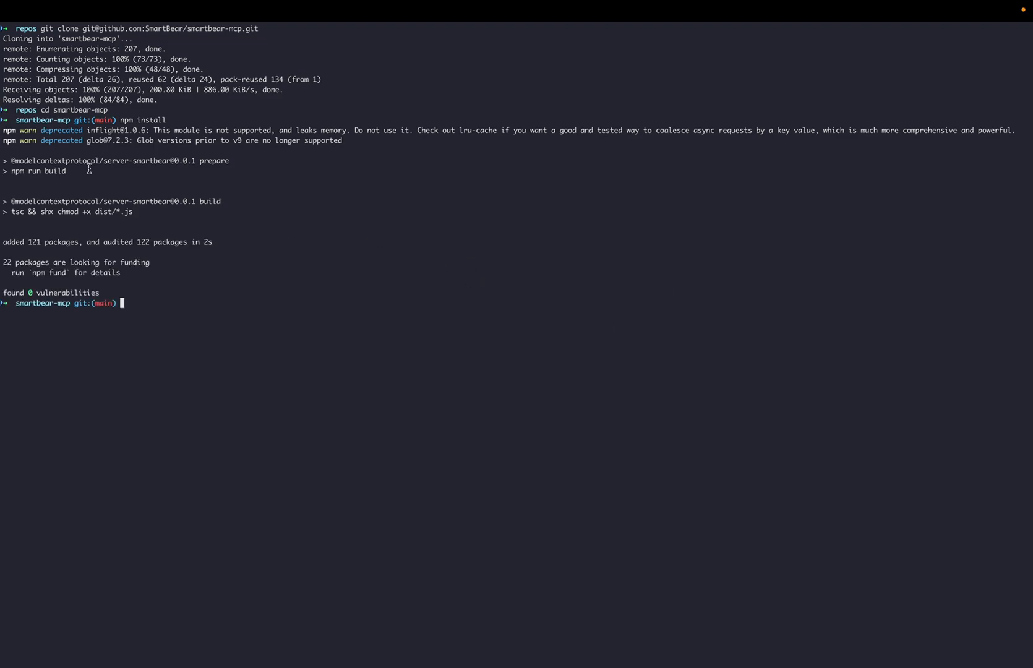
{"action": "mouse_move", "coordinate": [384, 306]}
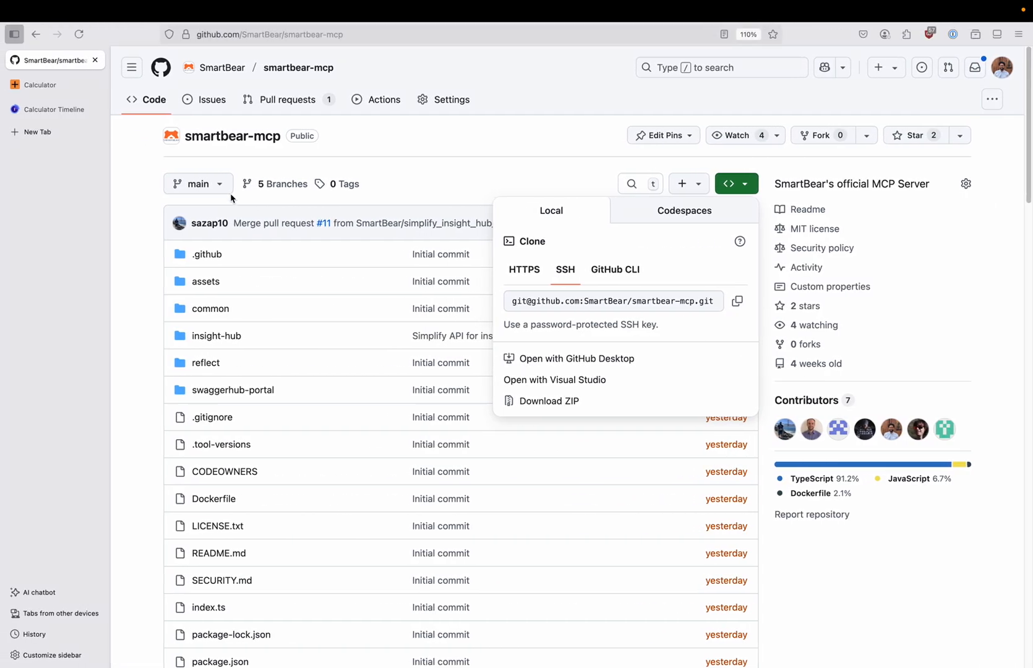
Copy the VS Code JSON configuration block from the smartbear-mcp README
{"action": "scroll", "scroll_direction": "down", "scroll_amount": 3}
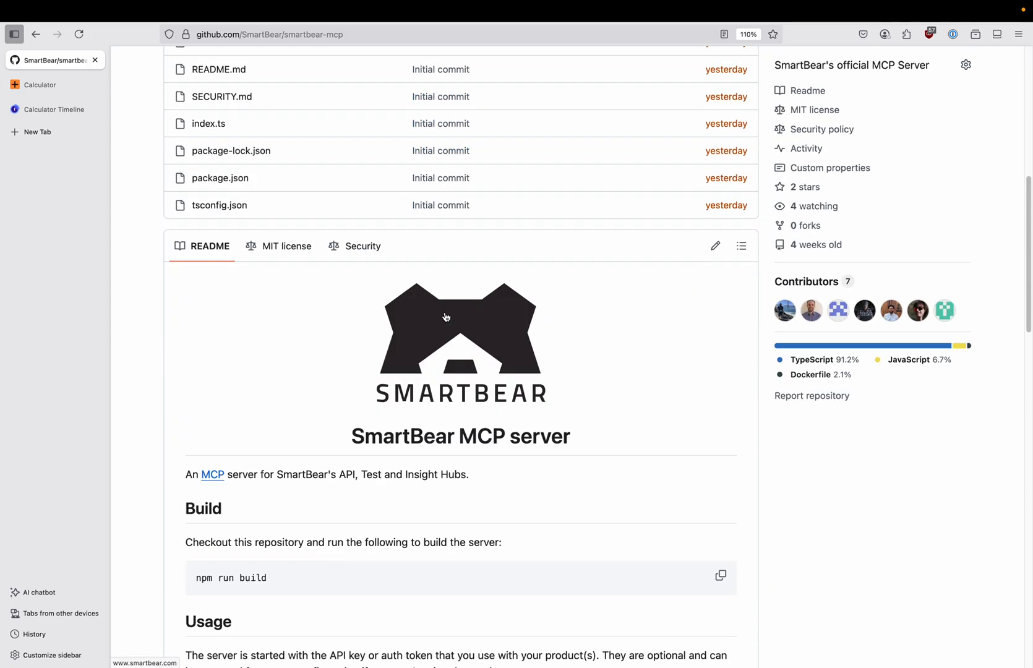
{"action": "scroll", "scroll_direction": "down", "scroll_amount": 3}
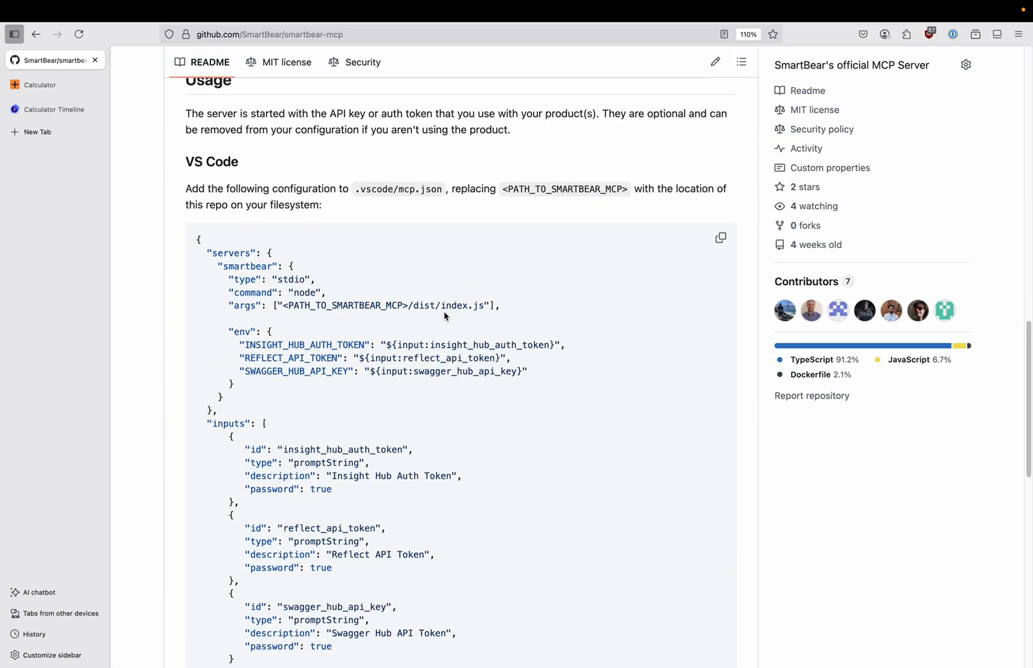
{"action": "scroll", "scroll_direction": "down", "scroll_amount": 3}
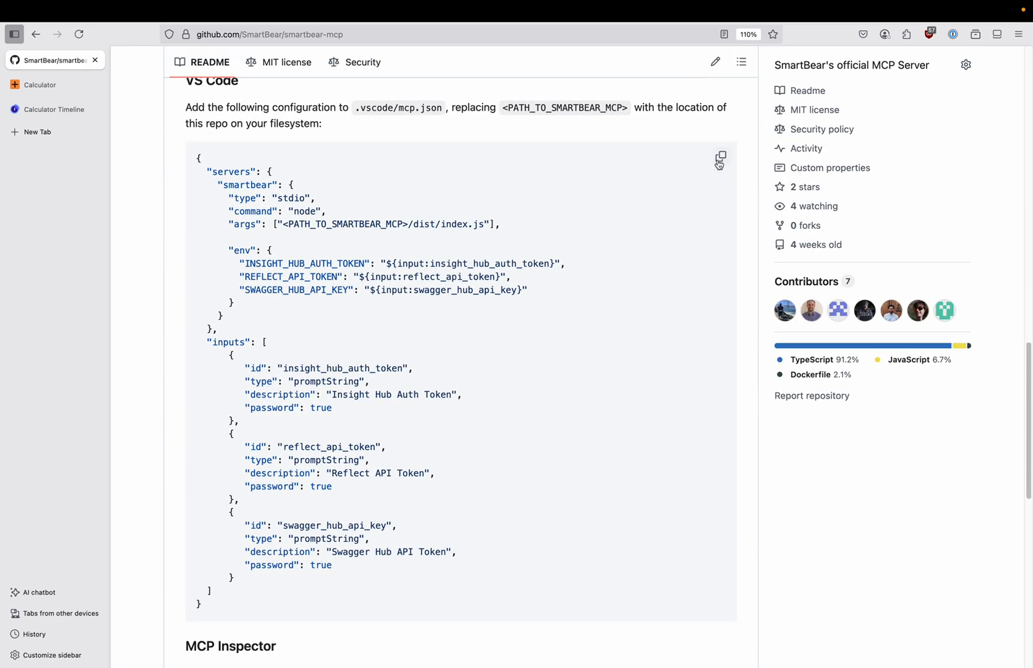
{"action": "left_click", "coordinate": [720, 156]}
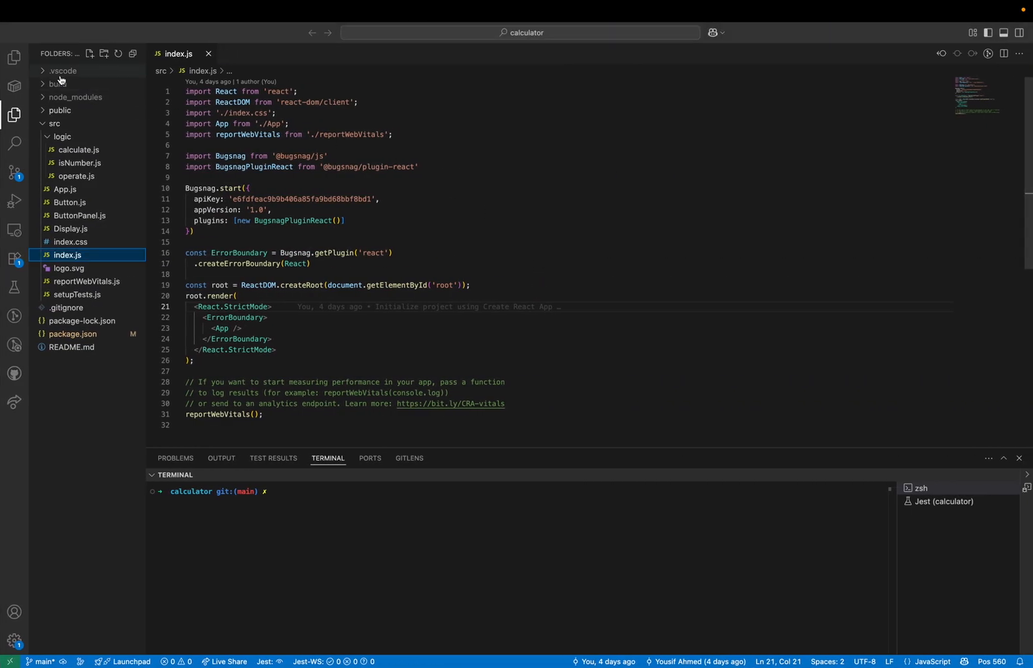
Add mcp.json to the .vscode folder with the pasted SmartBear server configuration
{"action": "left_click", "coordinate": [63, 71]}
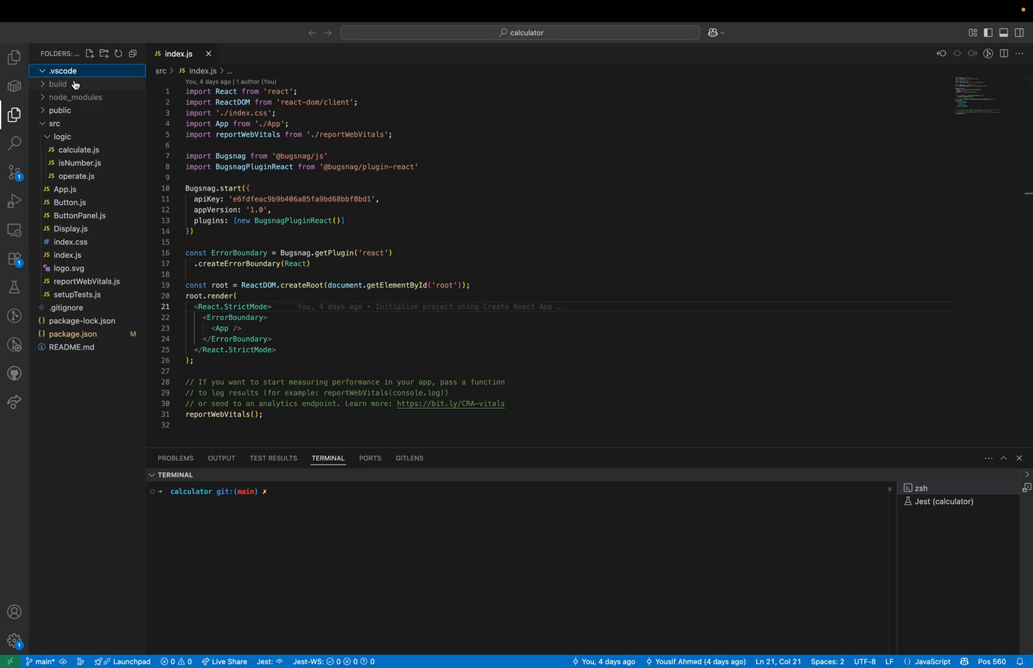
{"action": "mouse_move", "coordinate": [64, 73]}
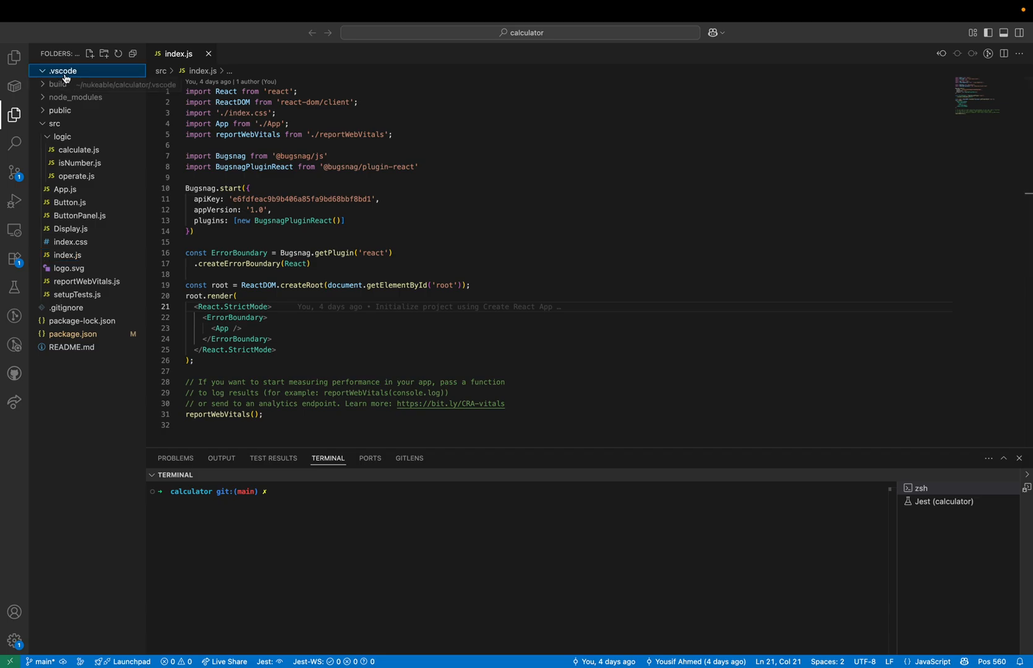
{"action": "right_click", "coordinate": [62, 71]}
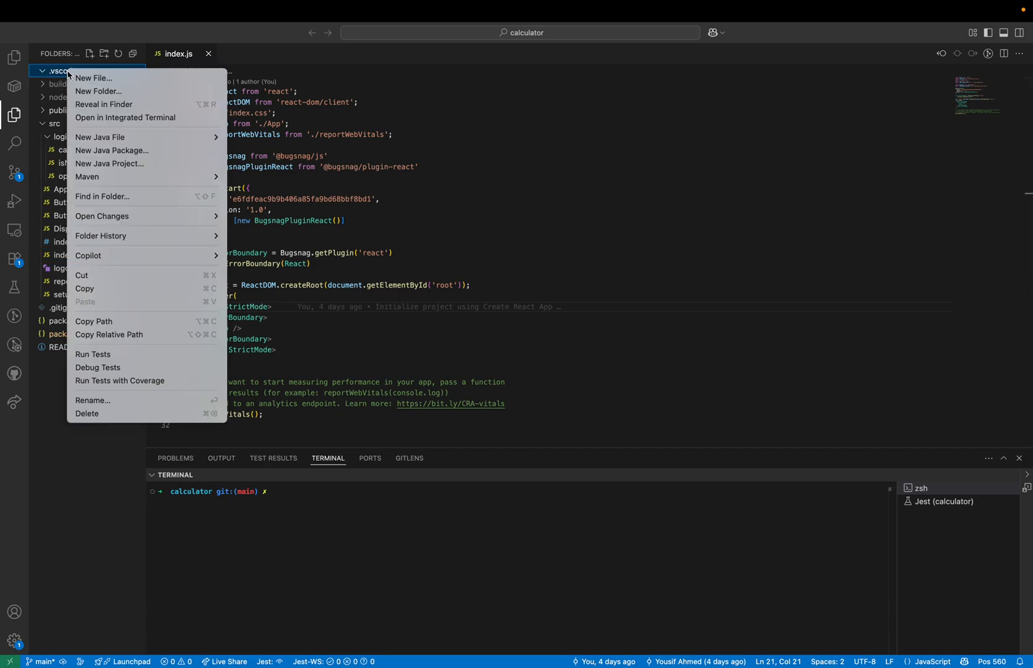
{"action": "left_click", "coordinate": [93, 78]}
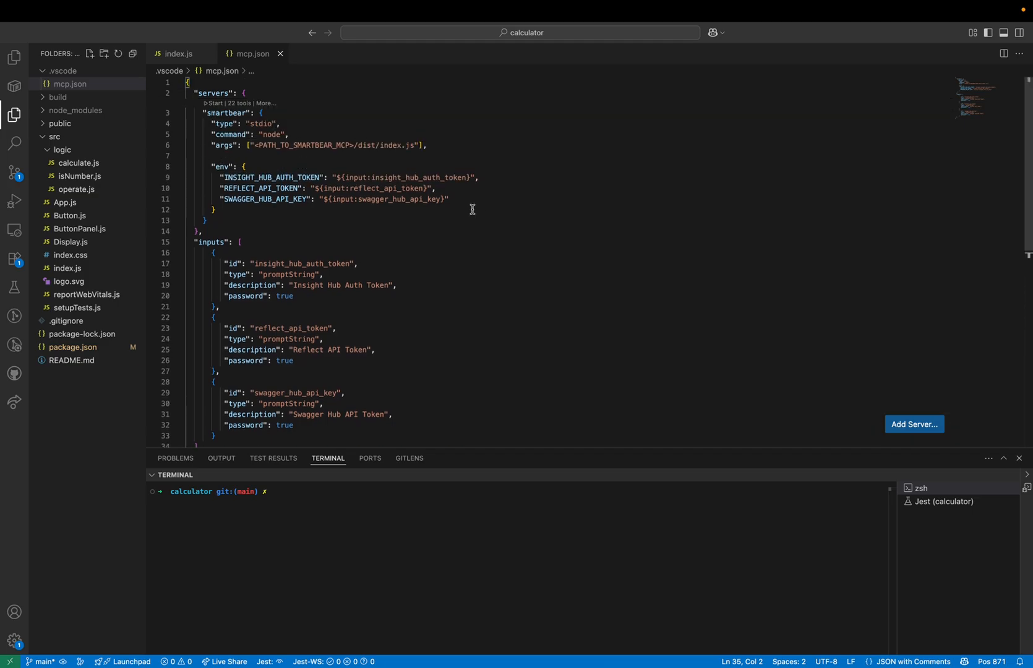
{"action": "mouse_move", "coordinate": [307, 156]}
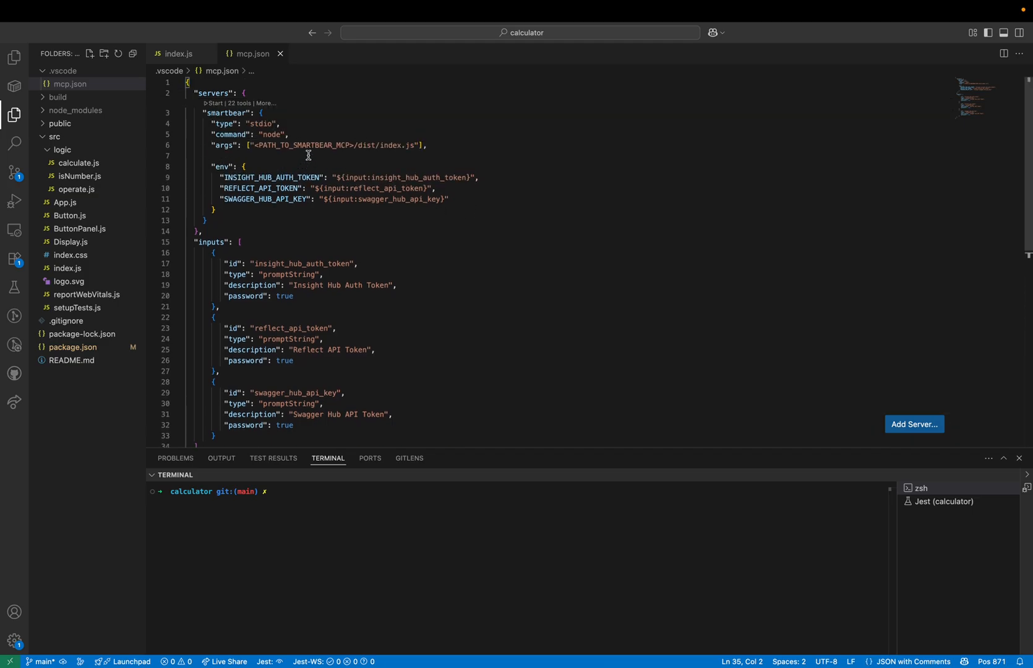
{"action": "mouse_move", "coordinate": [498, 165]}
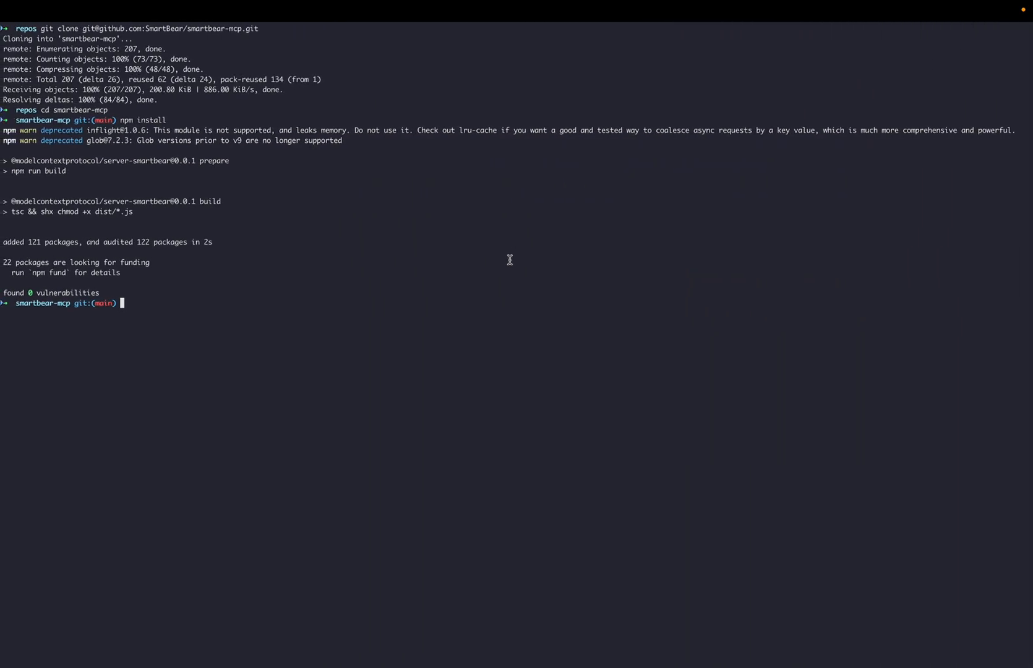
Print the smartbear-mcp folder's full path with pwd and copy it
{"action": "type", "text": "pwd"}
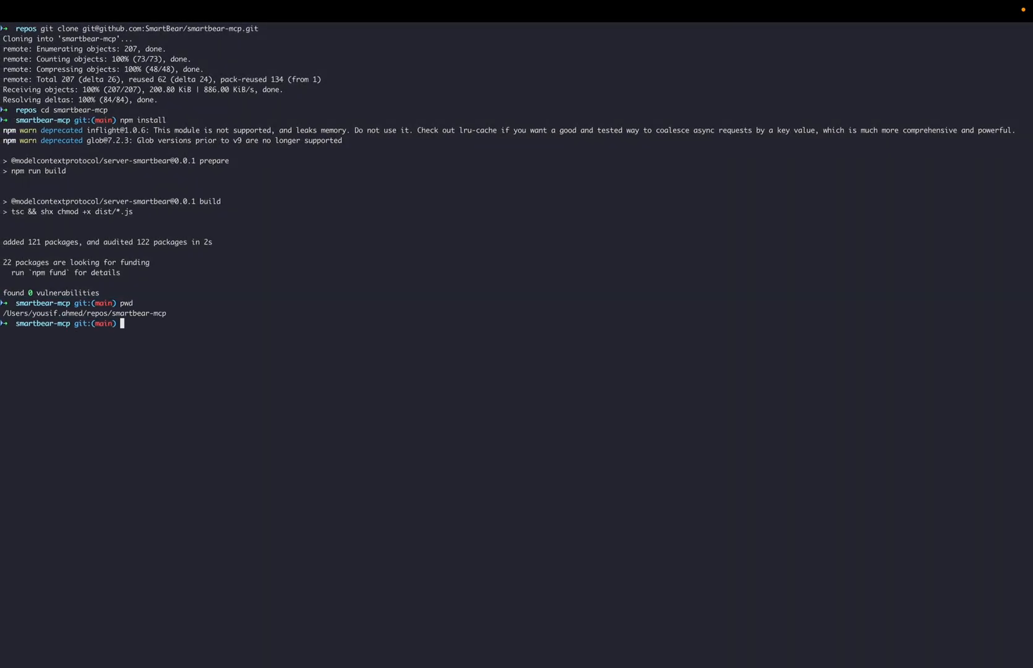
{"action": "double_click", "coordinate": [99, 313]}
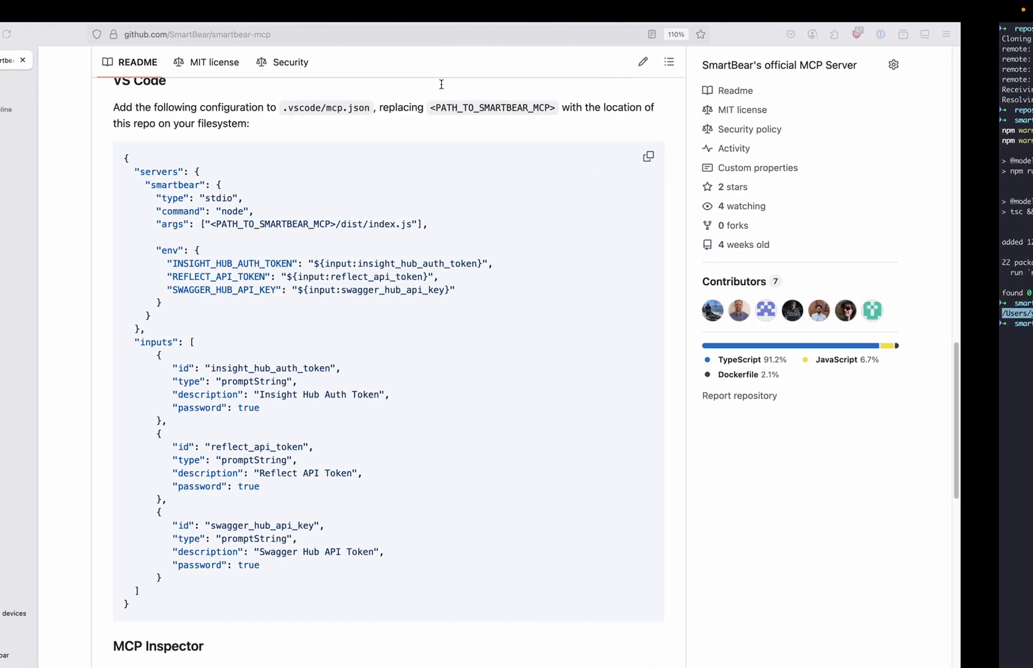
{"action": "left_click", "coordinate": [56, 109]}
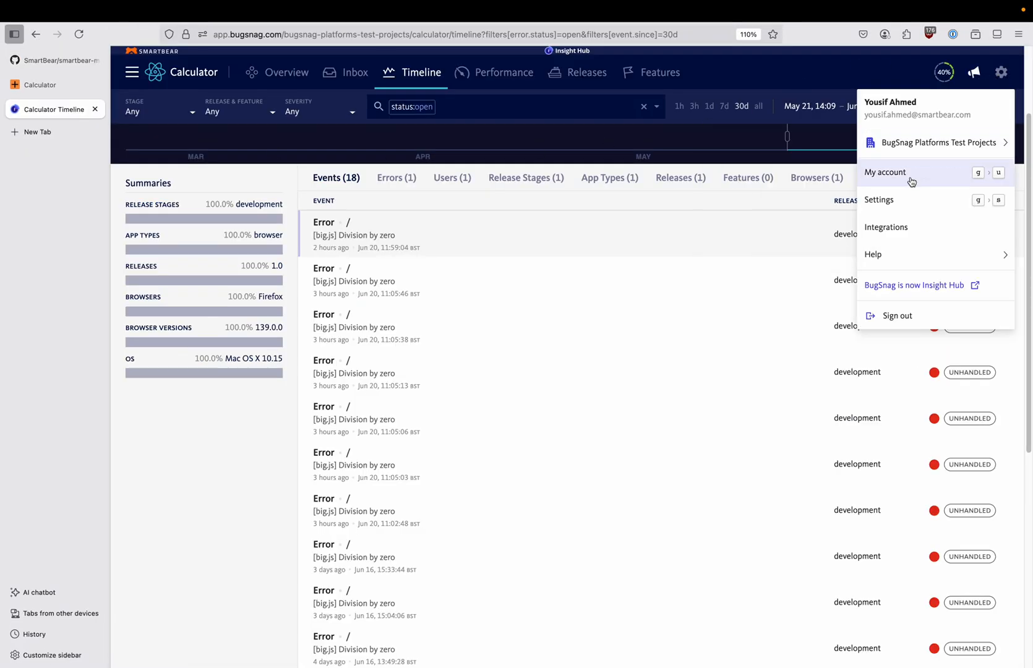
Generate and copy an Insight Hub personal auth token named 'SmartBear MCP Server'
{"action": "left_click", "coordinate": [885, 172]}
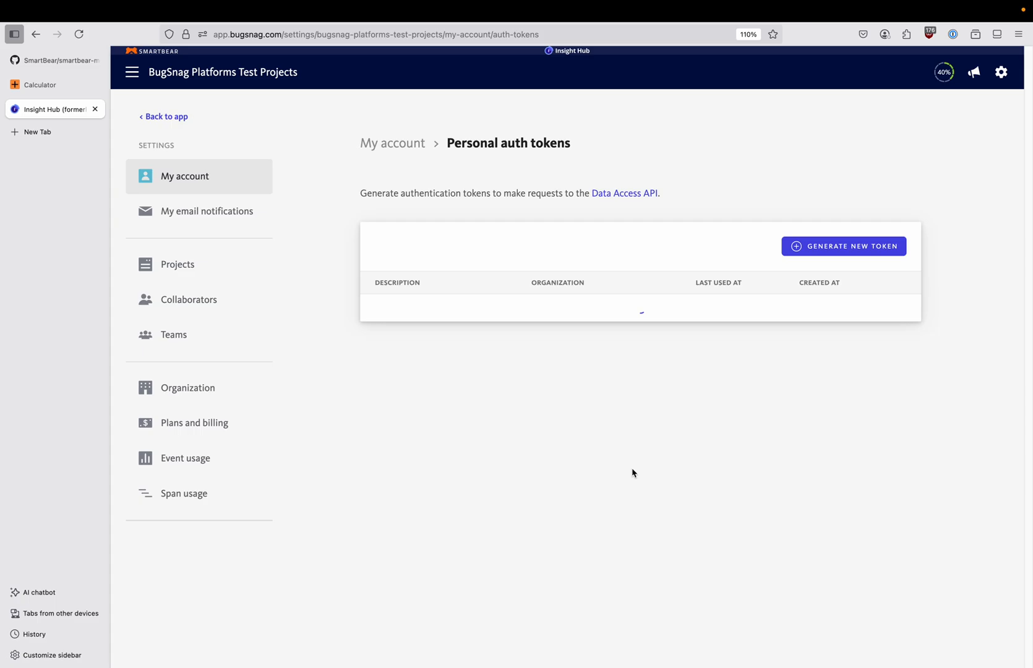
{"action": "left_click", "coordinate": [843, 245]}
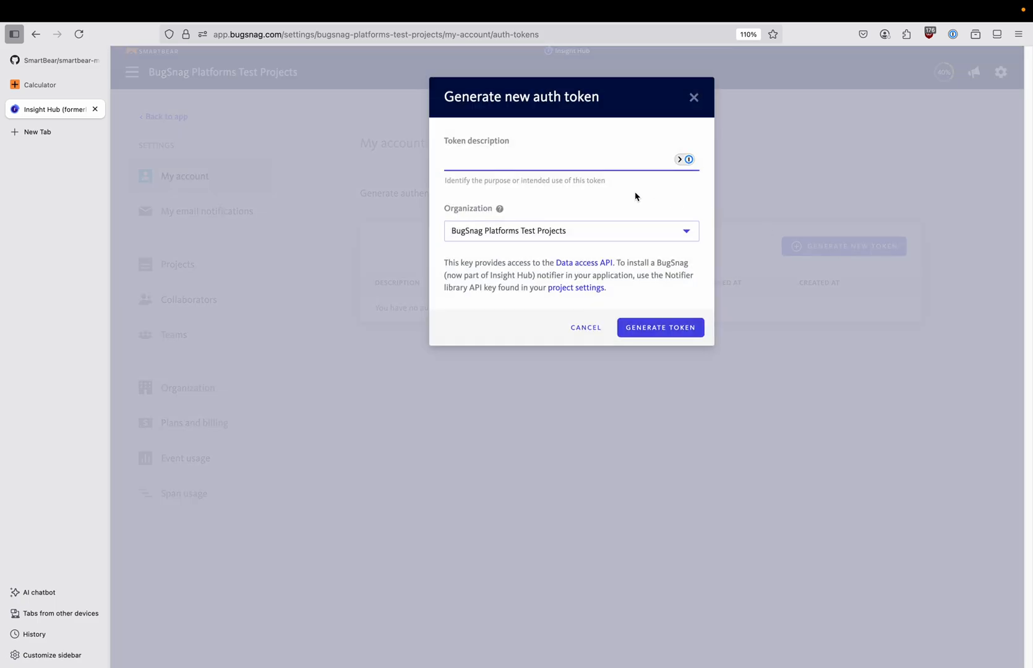
{"action": "type", "text": "SmartBear M"}
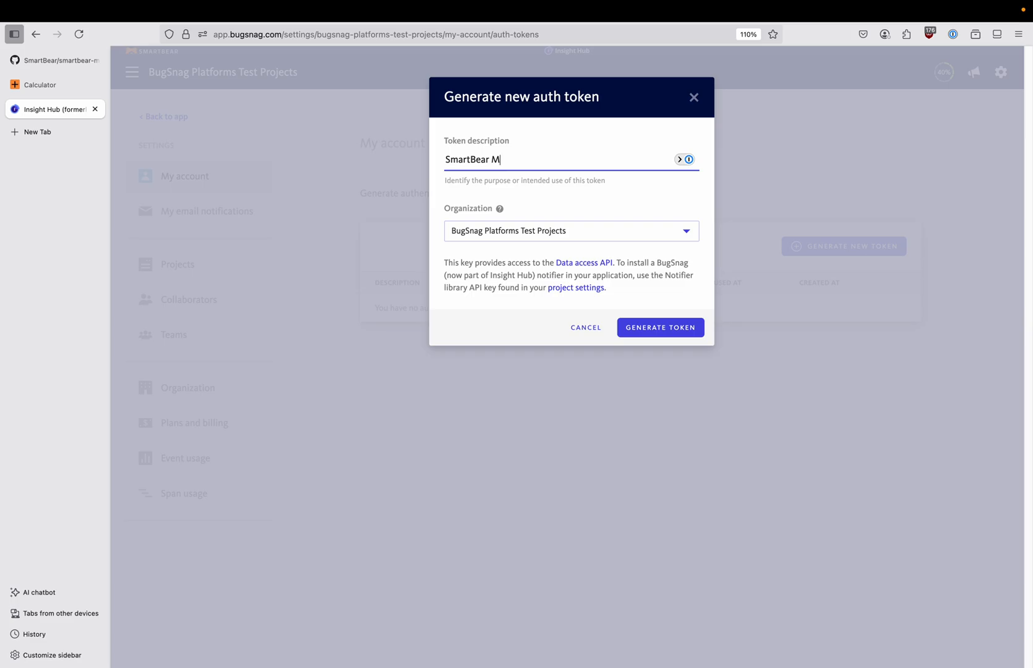
{"action": "type", "text": "CP Server"}
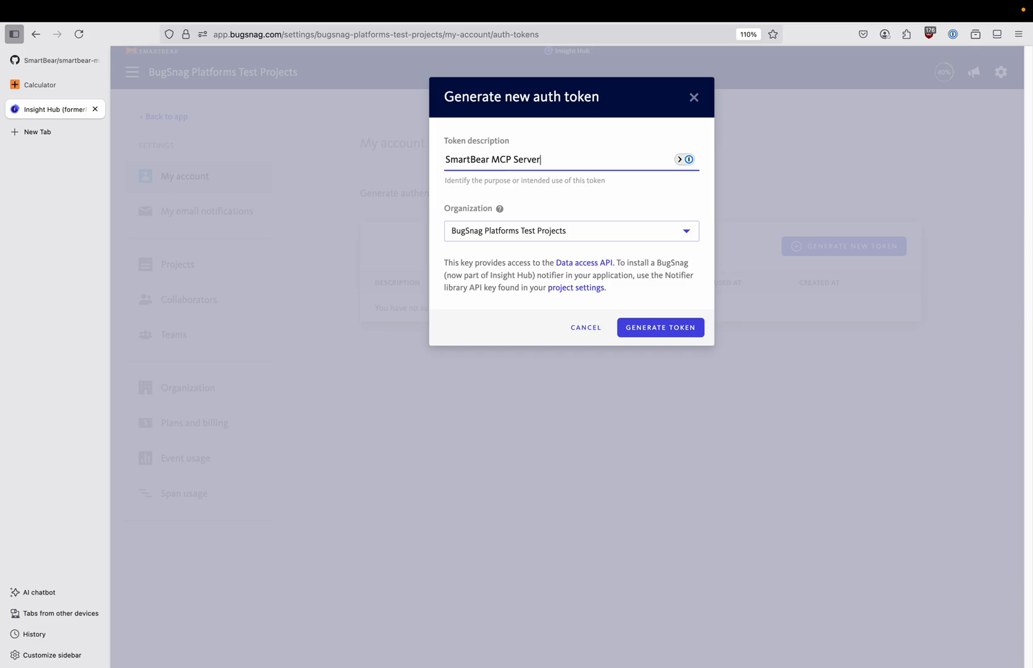
{"action": "left_click", "coordinate": [660, 327]}
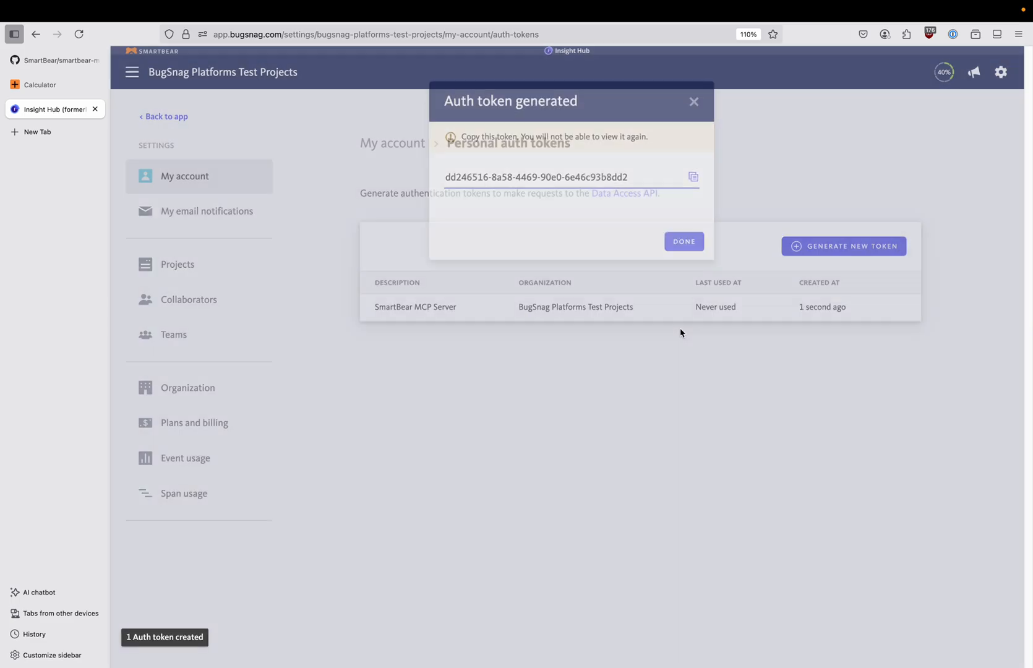
{"action": "left_click", "coordinate": [693, 172]}
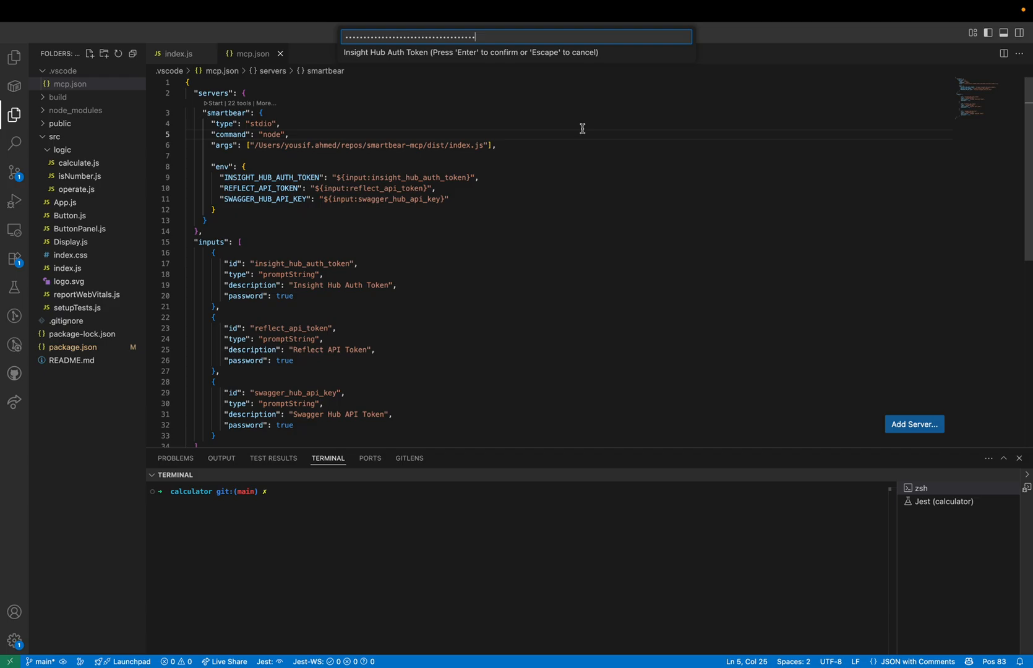
Enter the Insight Hub token, start the SmartBear server with 22 tools, close mcp.json
{"action": "key", "text": "Enter"}
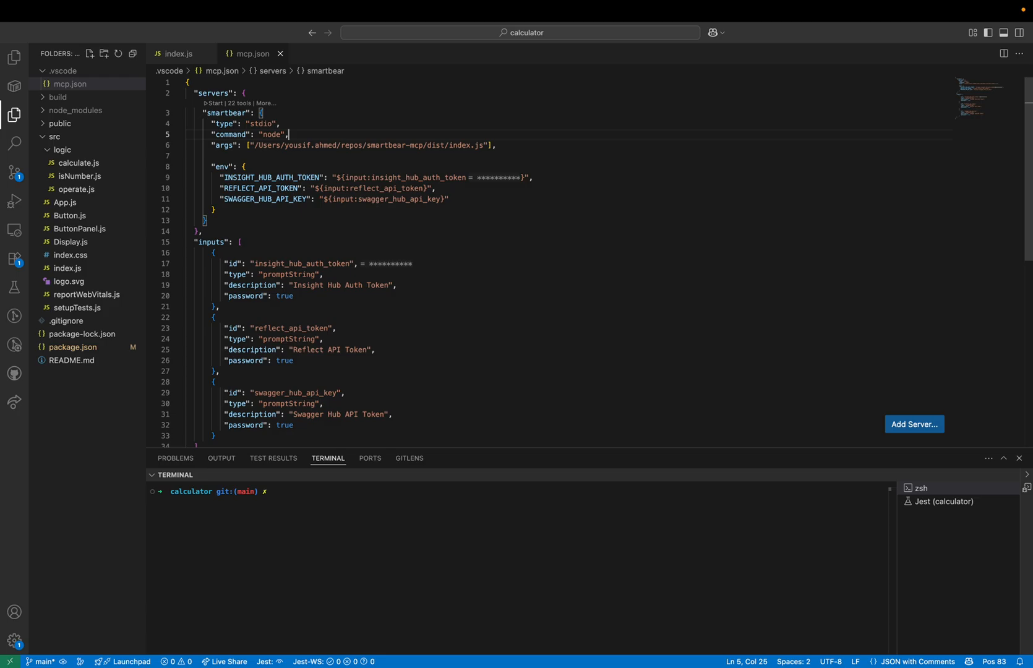
{"action": "left_click", "coordinate": [212, 103]}
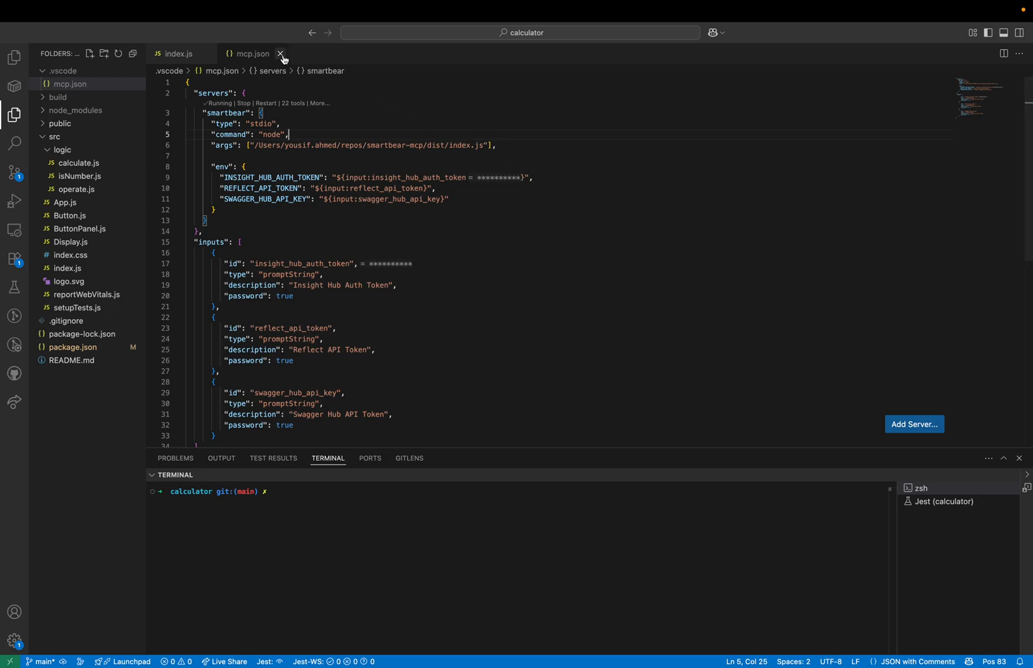
{"action": "left_click", "coordinate": [281, 53]}
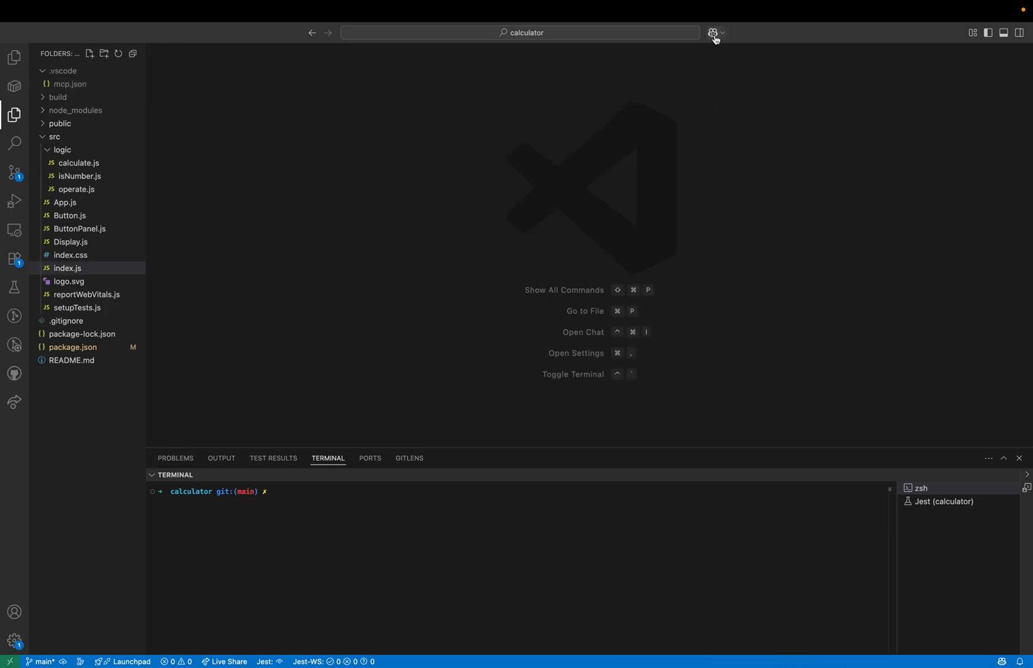
Send Copilot Agent 'Fix the error from this Insight Hub event:' with the event URL
{"action": "left_click", "coordinate": [713, 33]}
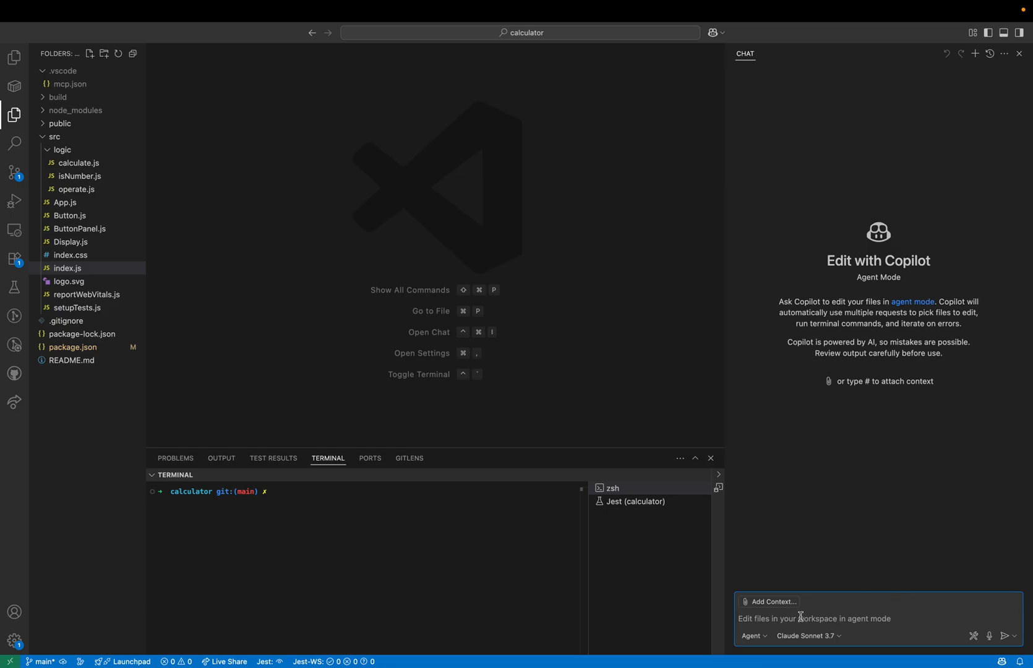
{"action": "mouse_move", "coordinate": [839, 494]}
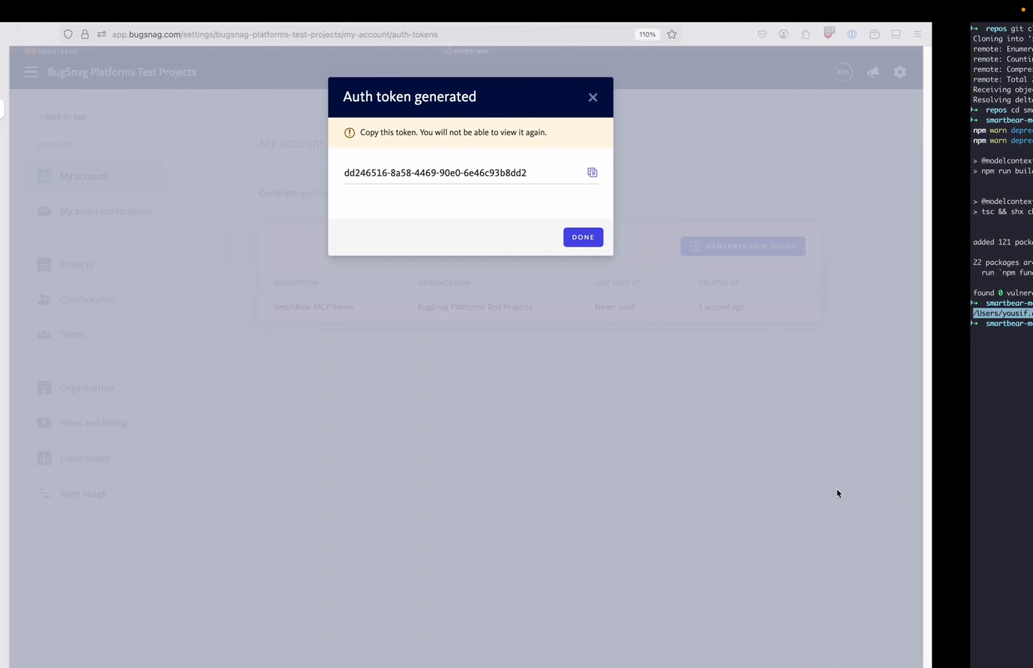
{"action": "left_click", "coordinate": [582, 236]}
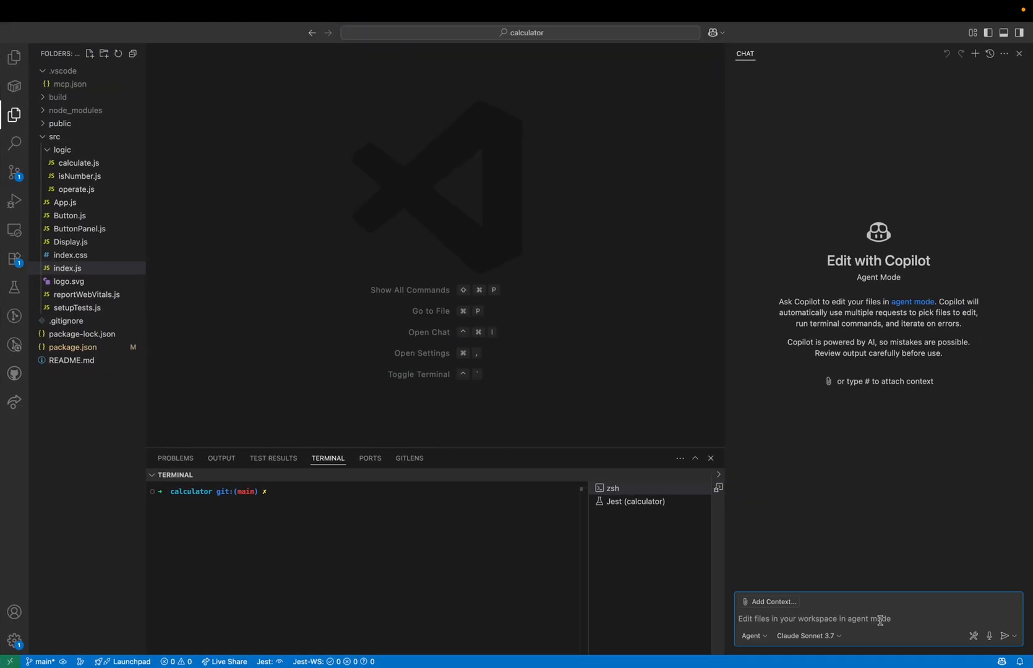
{"action": "type", "text": "Fix"}
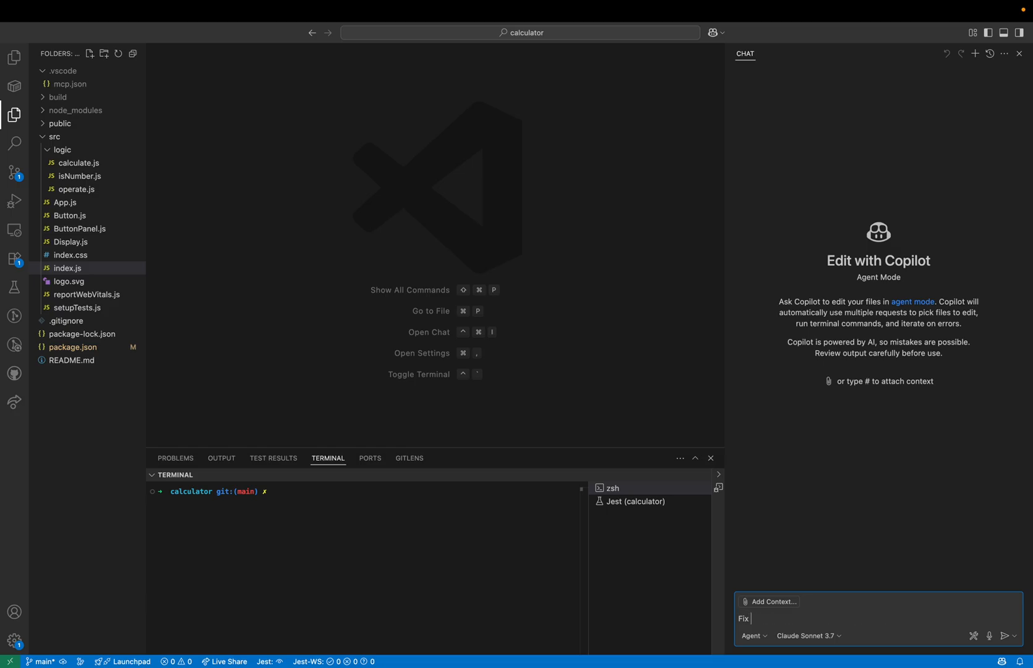
{"action": "type", "text": "the error"}
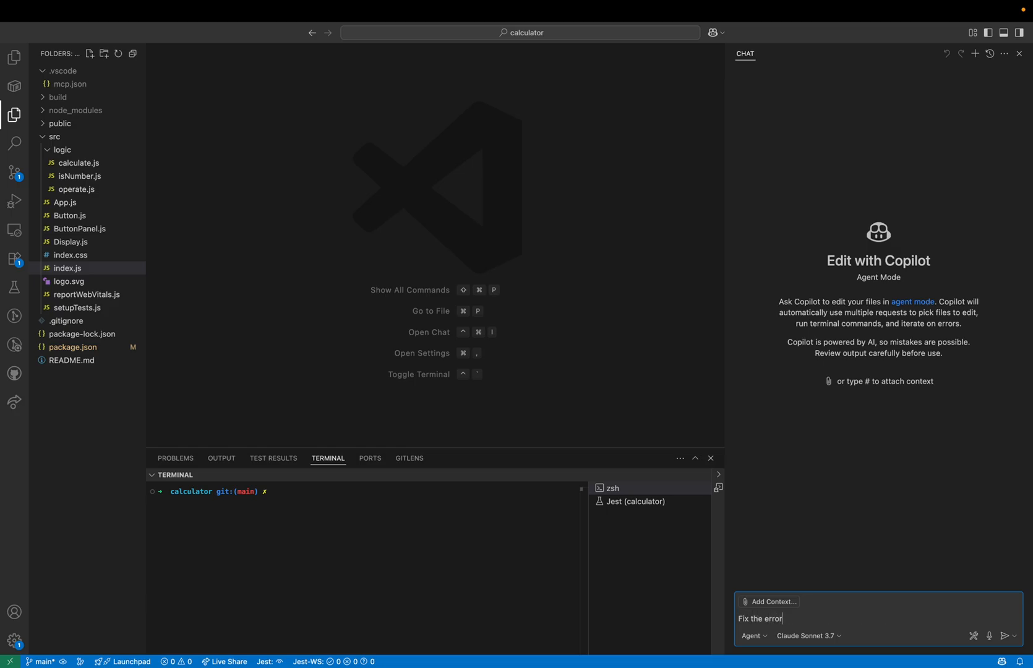
{"action": "type", "text": "from this"}
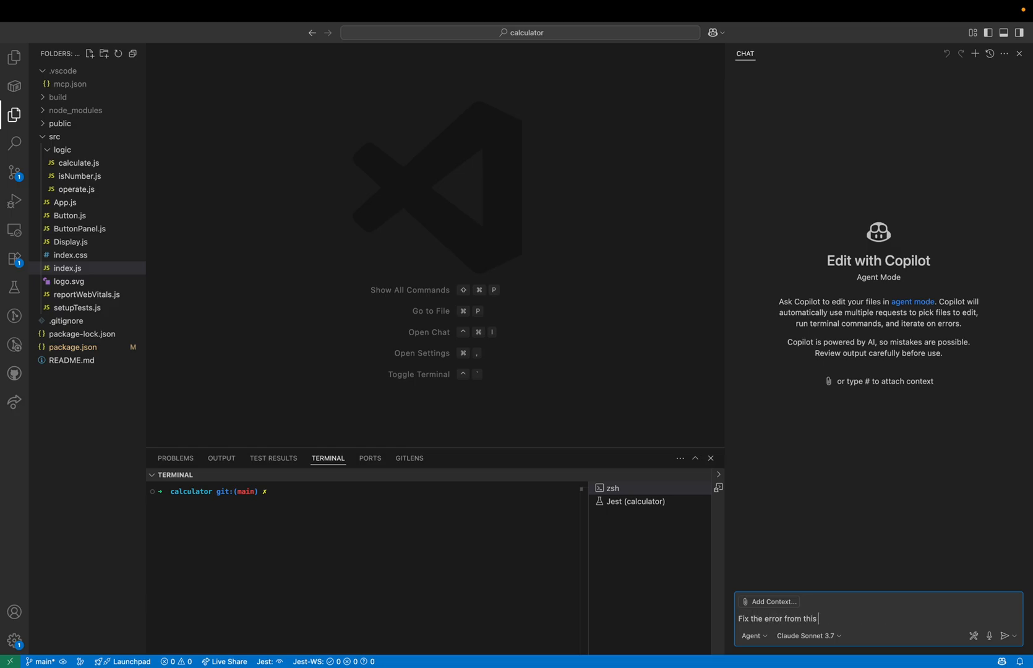
{"action": "type", "text": "Insight Hub event:"}
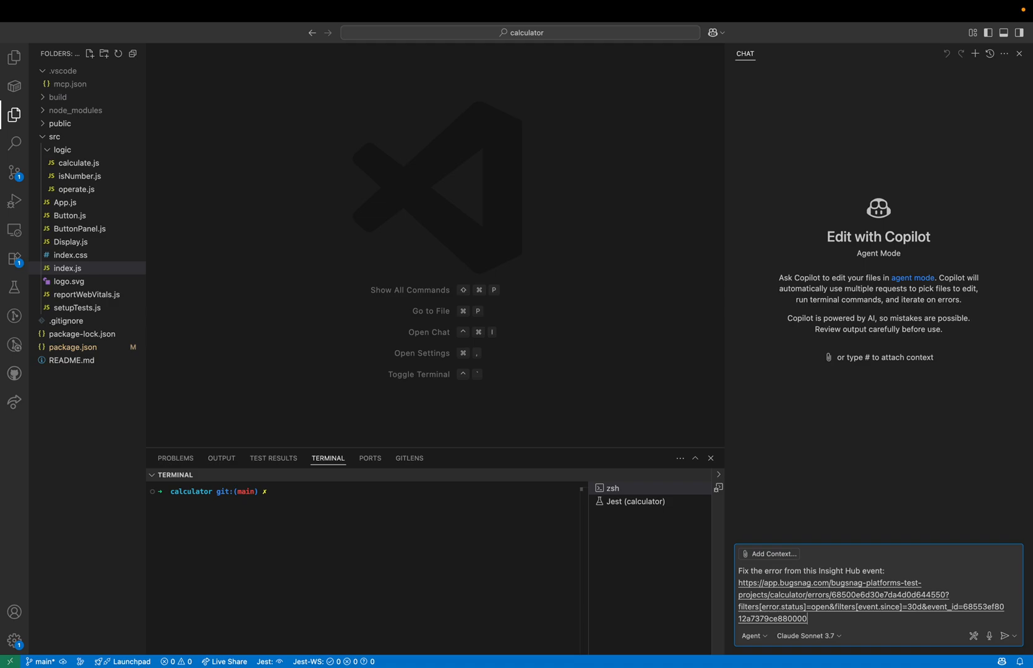
{"action": "left_click", "coordinate": [1013, 649]}
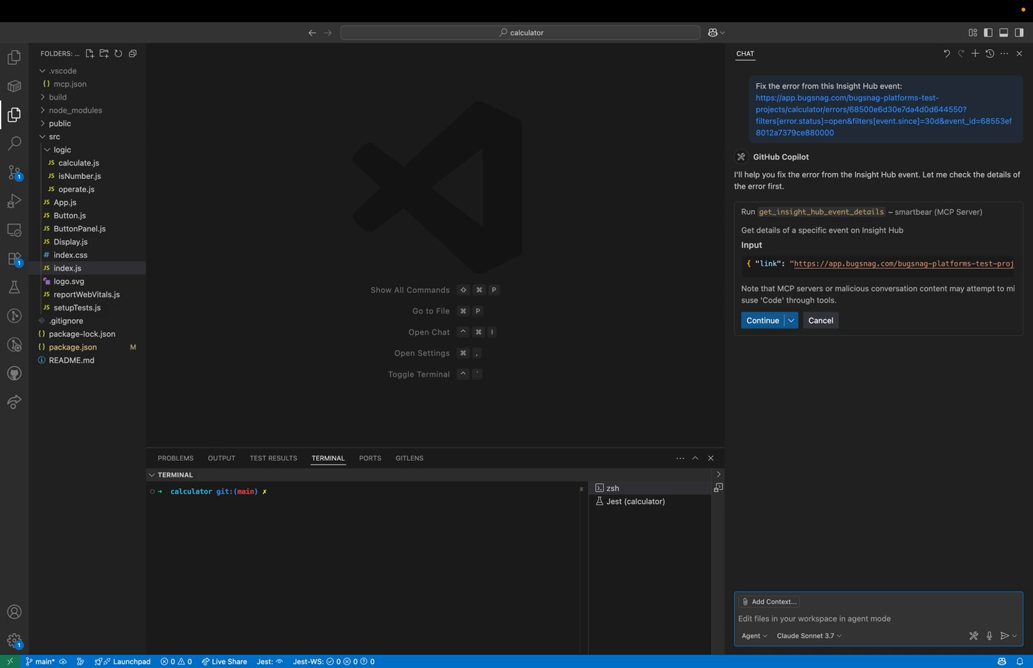
{"action": "mouse_move", "coordinate": [940, 470]}
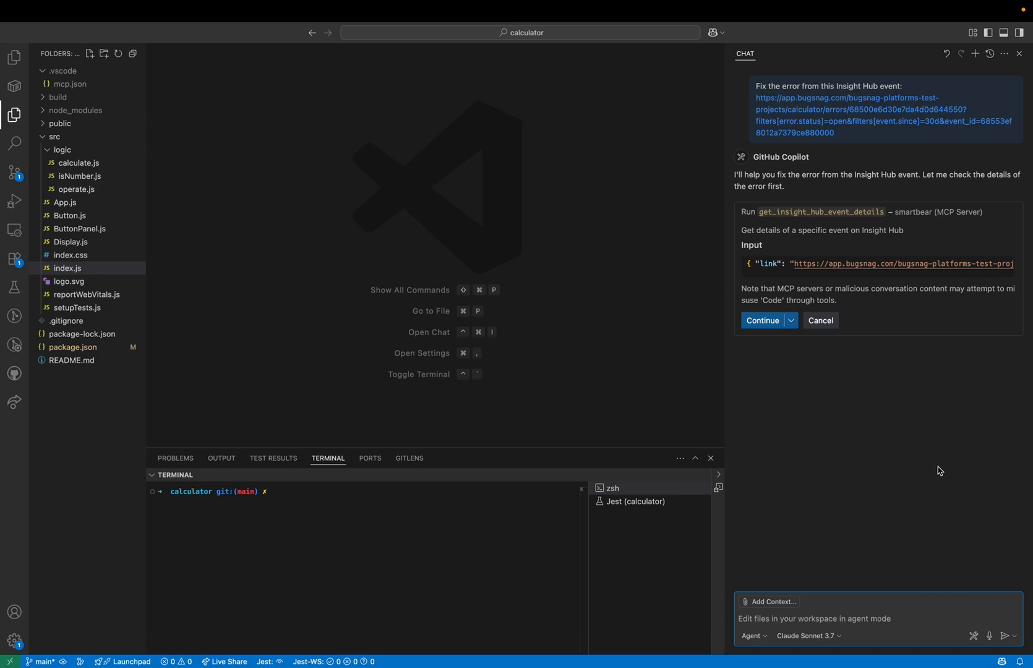
{"action": "mouse_move", "coordinate": [844, 229]}
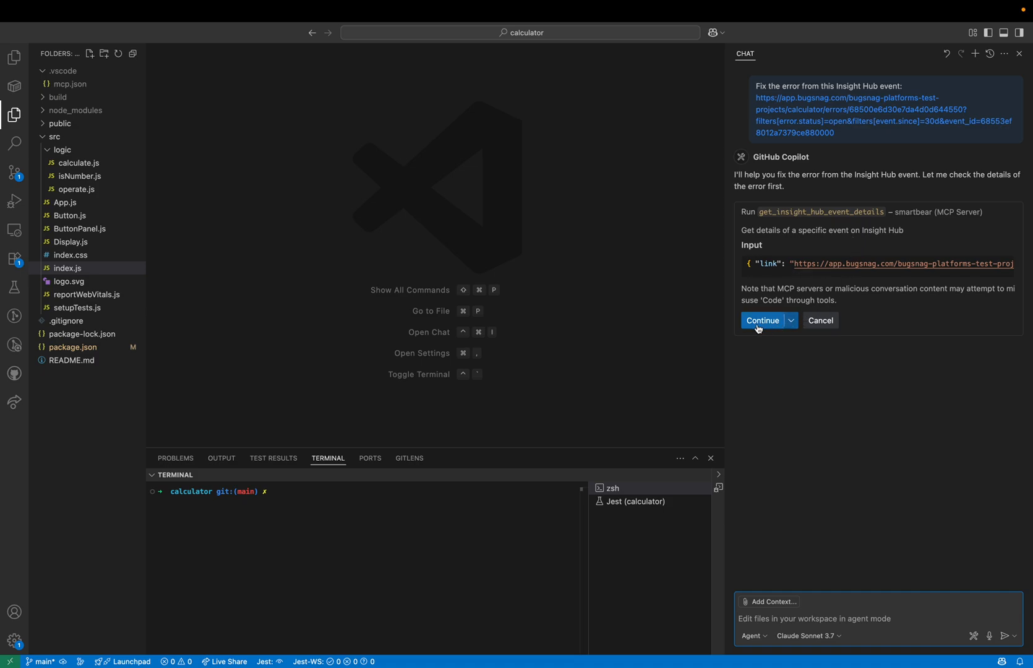
Allow Copilot's get_insight_hub_event_details MCP tool to run and fetch the error event
{"action": "left_click", "coordinate": [763, 320]}
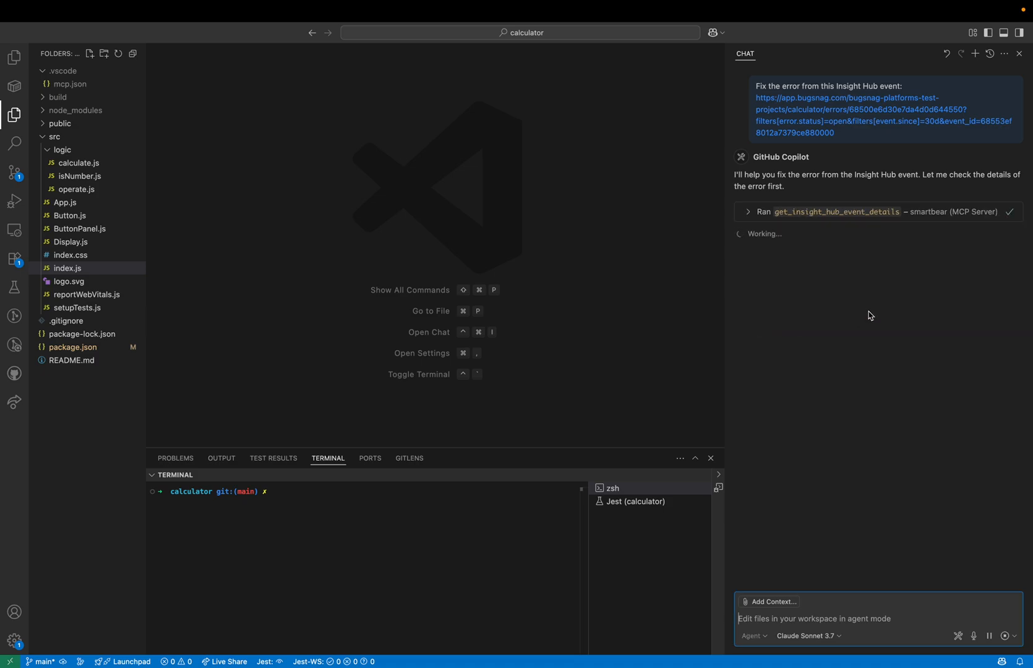
{"action": "mouse_move", "coordinate": [873, 313]}
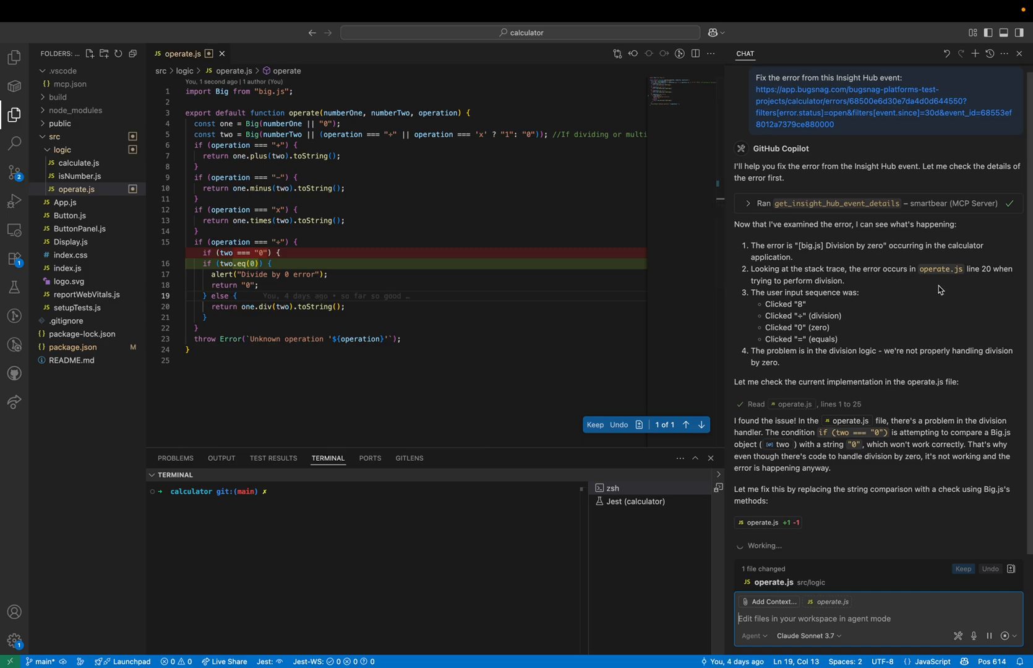
{"action": "mouse_move", "coordinate": [950, 285]}
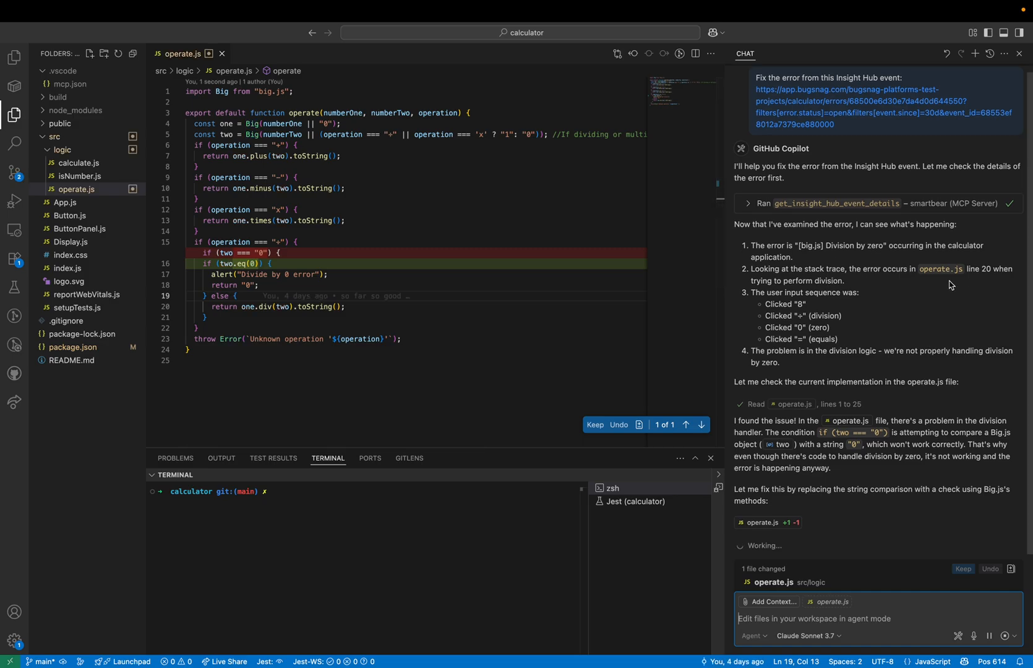
{"action": "scroll", "scroll_direction": "down", "scroll_amount": 3}
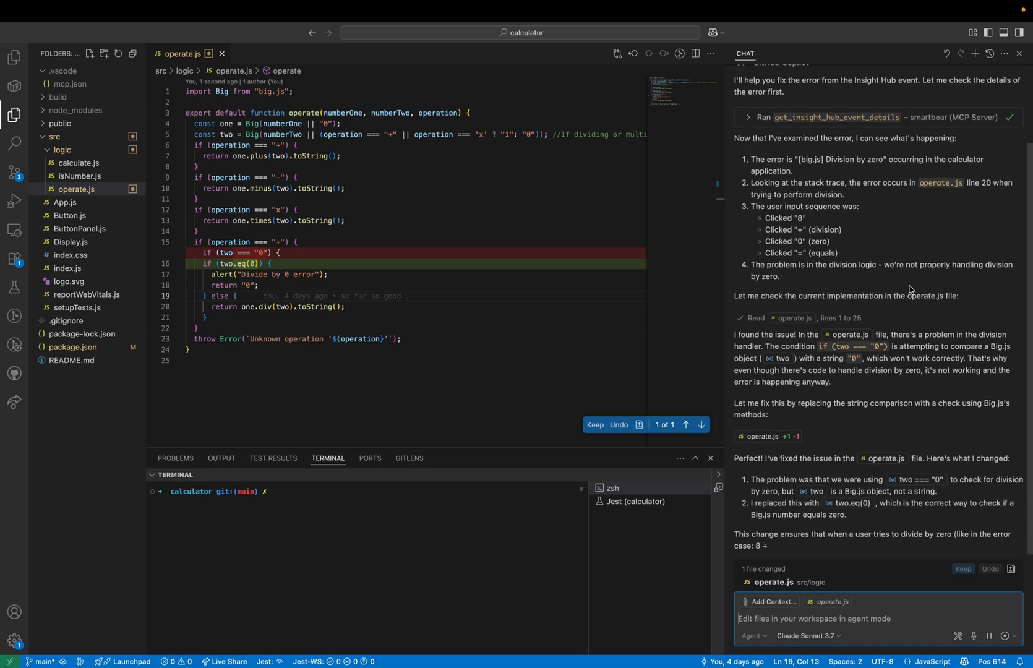
{"action": "scroll", "scroll_direction": "down", "scroll_amount": 3}
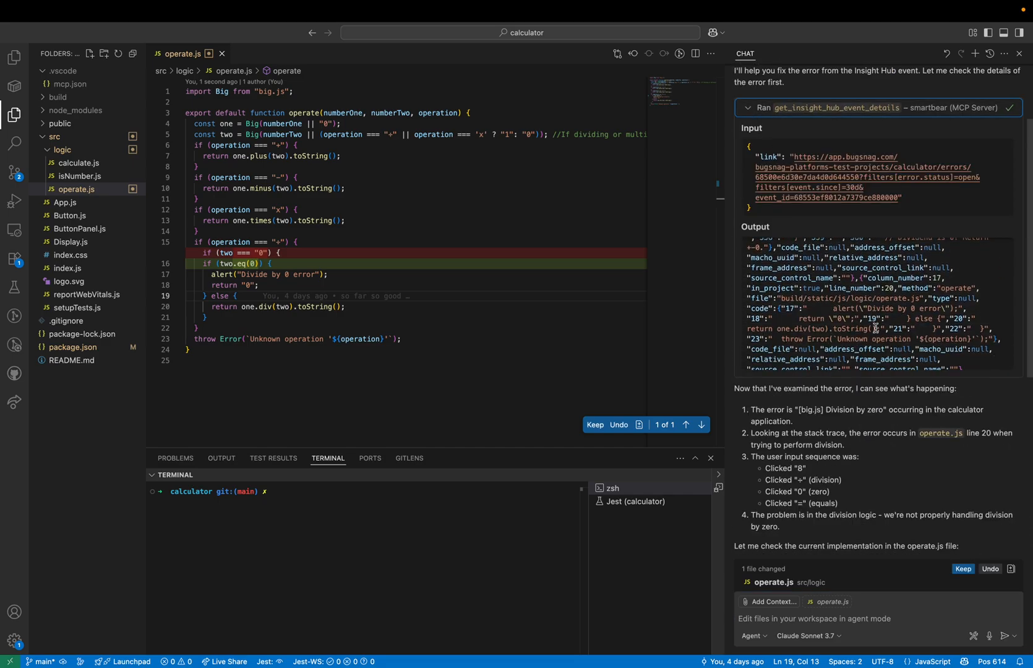
{"action": "scroll", "scroll_direction": "down", "scroll_amount": 3}
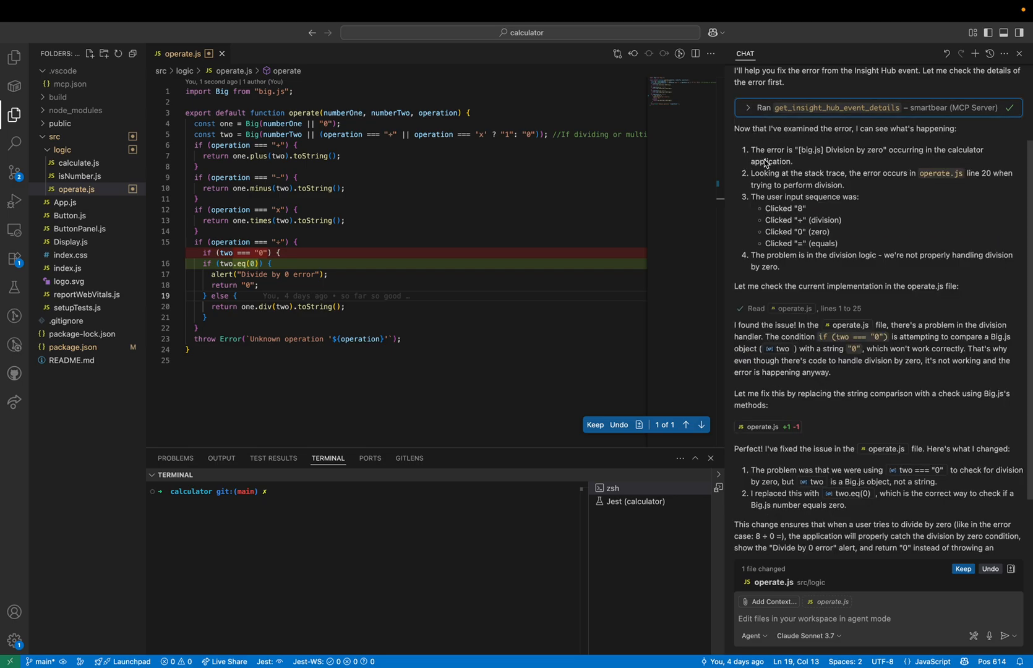
{"action": "mouse_move", "coordinate": [851, 169]}
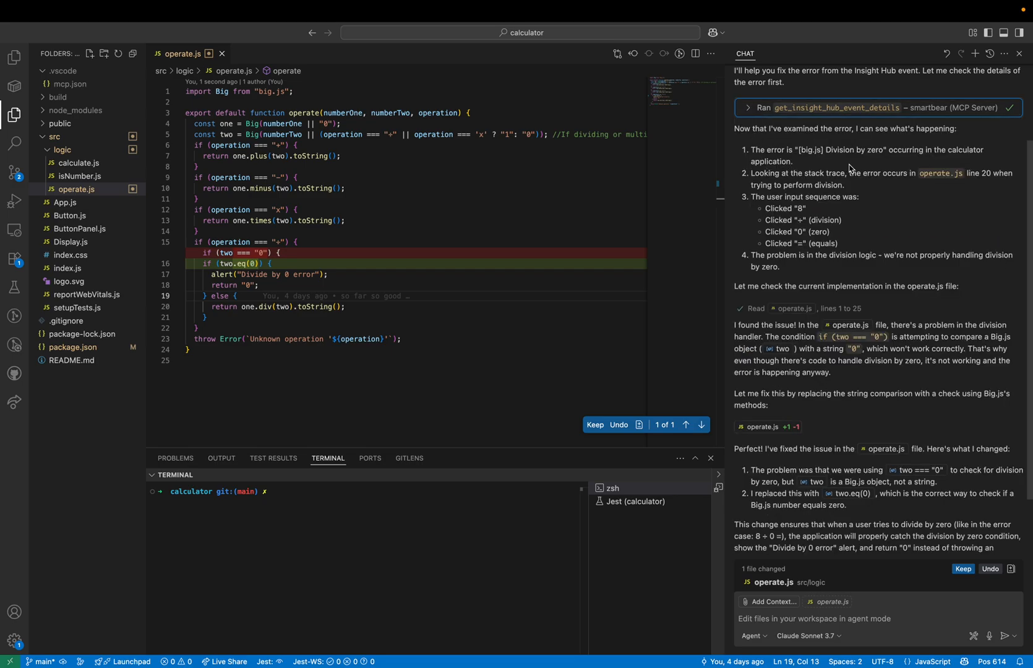
{"action": "mouse_move", "coordinate": [886, 193]}
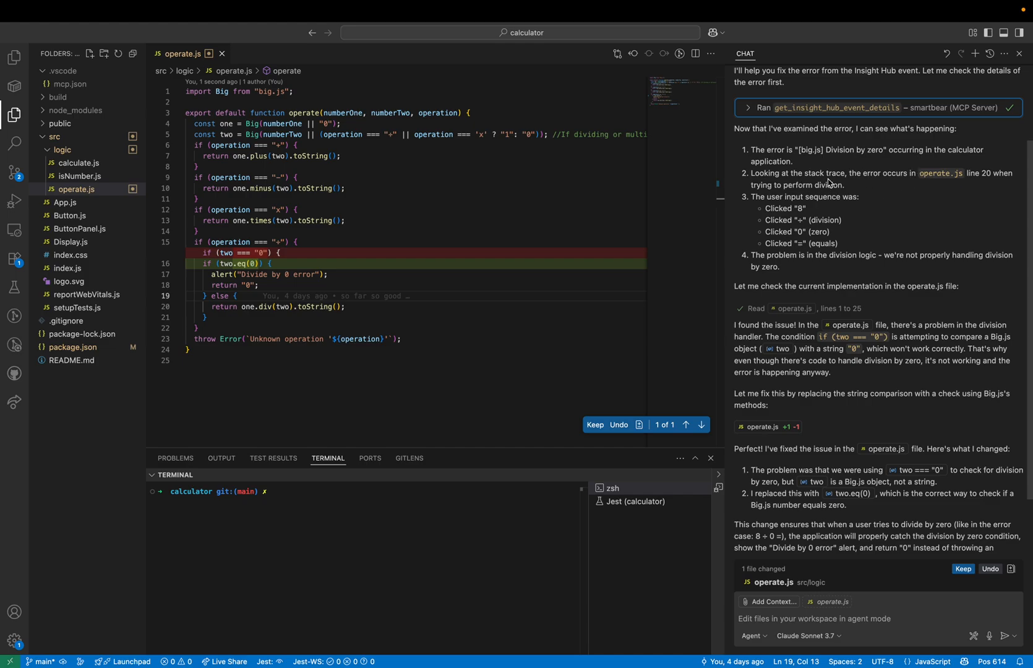
{"action": "mouse_move", "coordinate": [837, 185]}
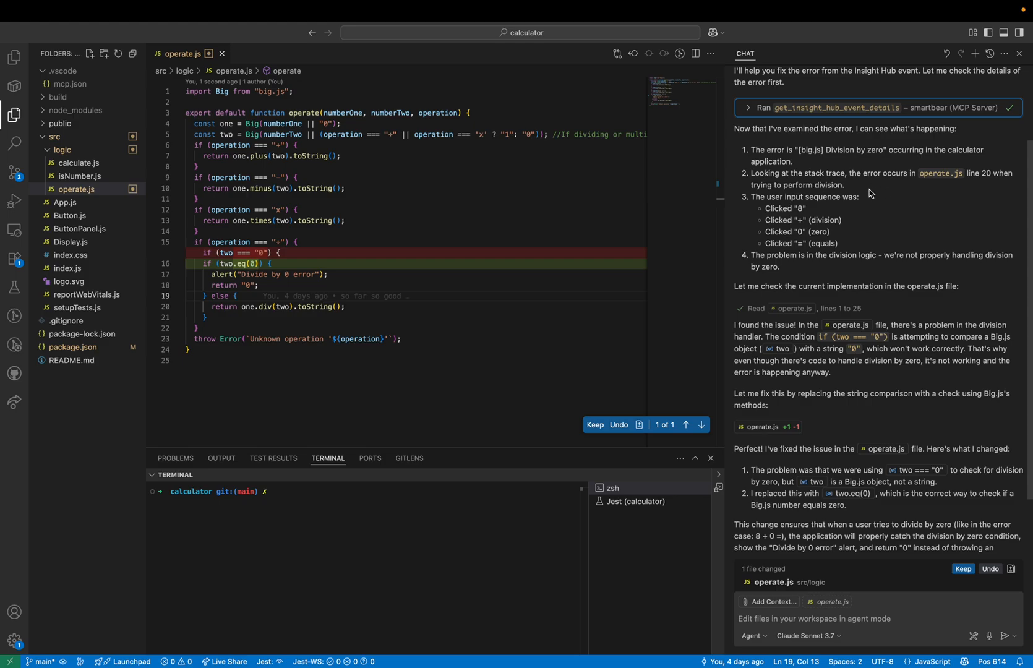
{"action": "mouse_move", "coordinate": [930, 249]}
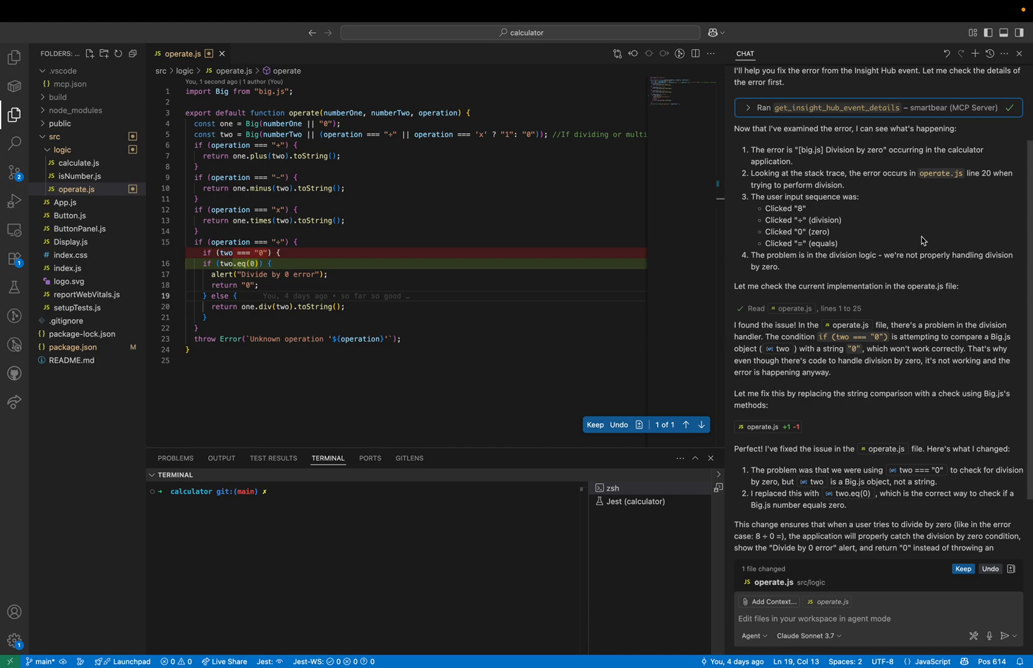
{"action": "scroll", "scroll_direction": "down", "scroll_amount": 3}
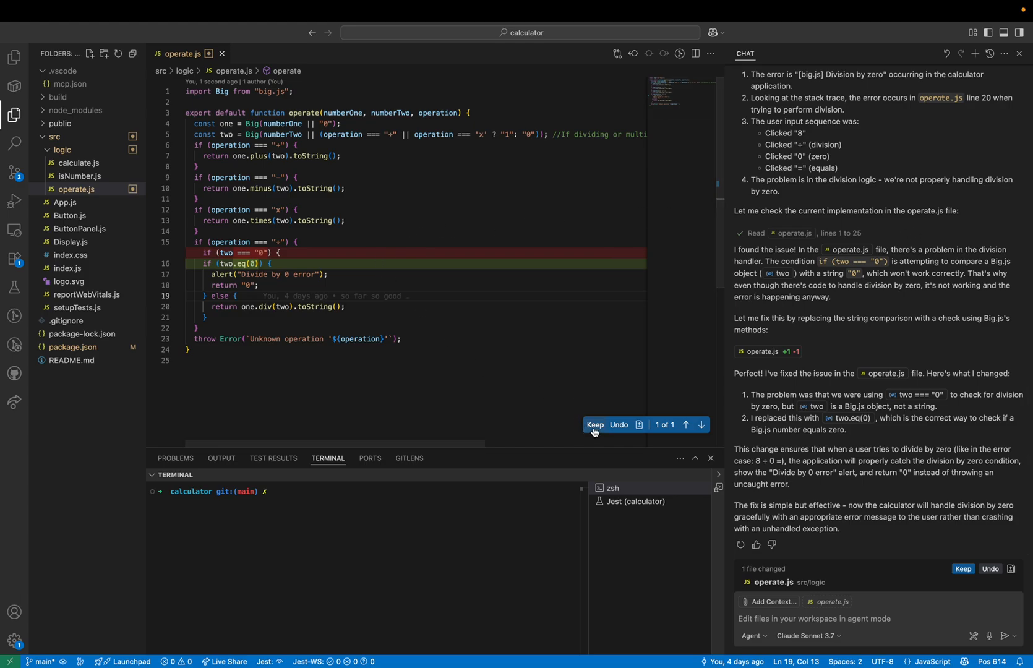
Keep Copilot's inline edit adding the two.eq(0) zero-divisor check in operate.js
{"action": "left_click", "coordinate": [594, 424]}
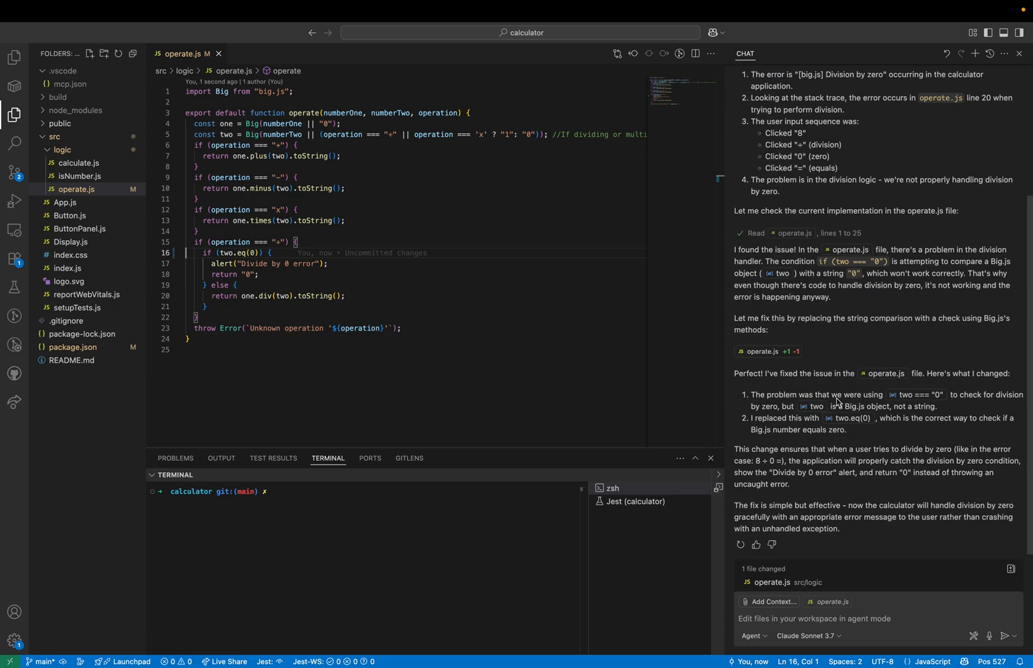
{"action": "mouse_move", "coordinate": [854, 345]}
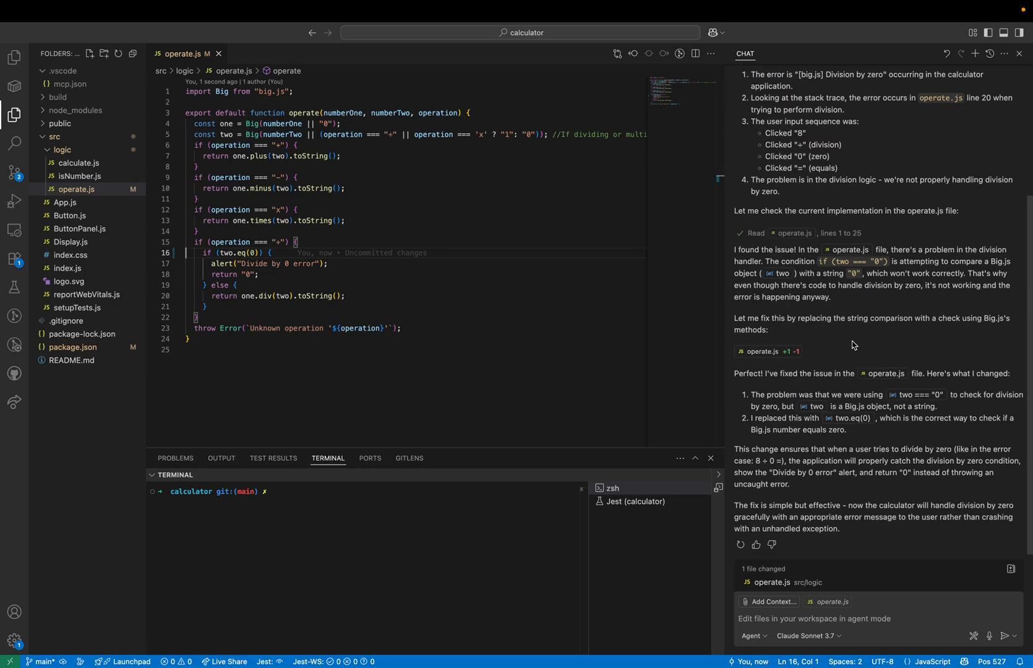
{"action": "mouse_move", "coordinate": [844, 326]}
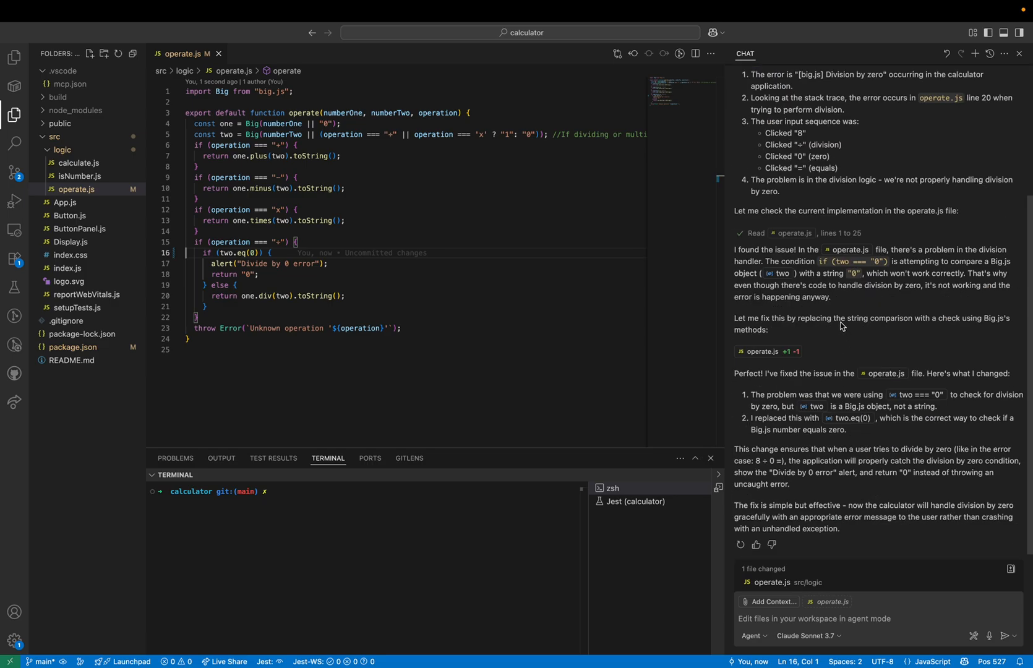